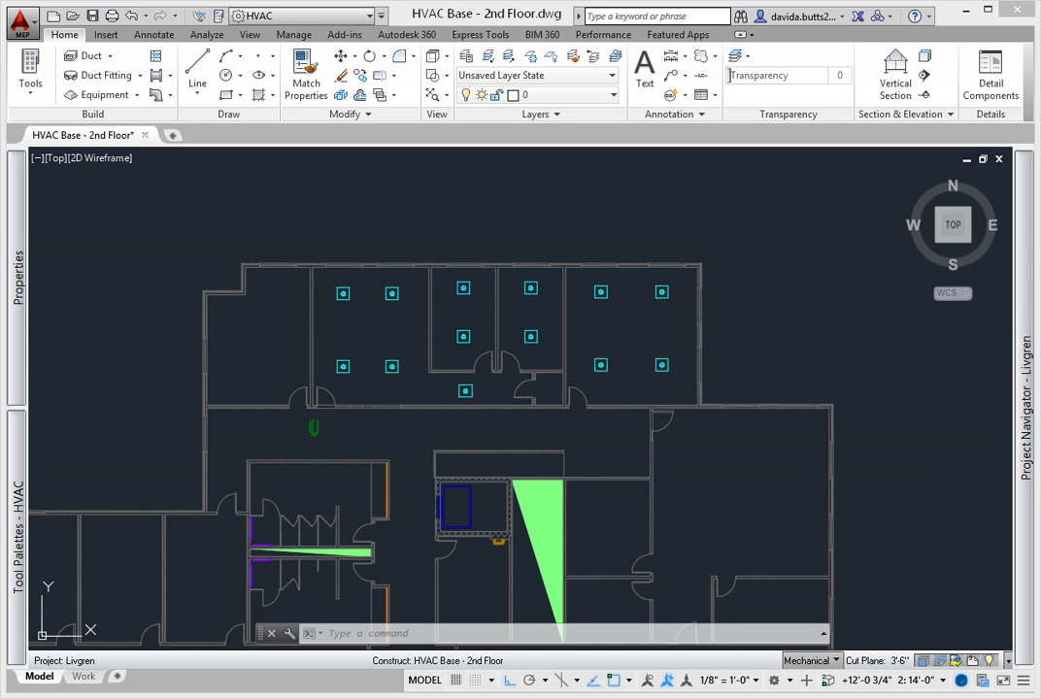
{"action": "mouse_move", "coordinate": [85, 55]}
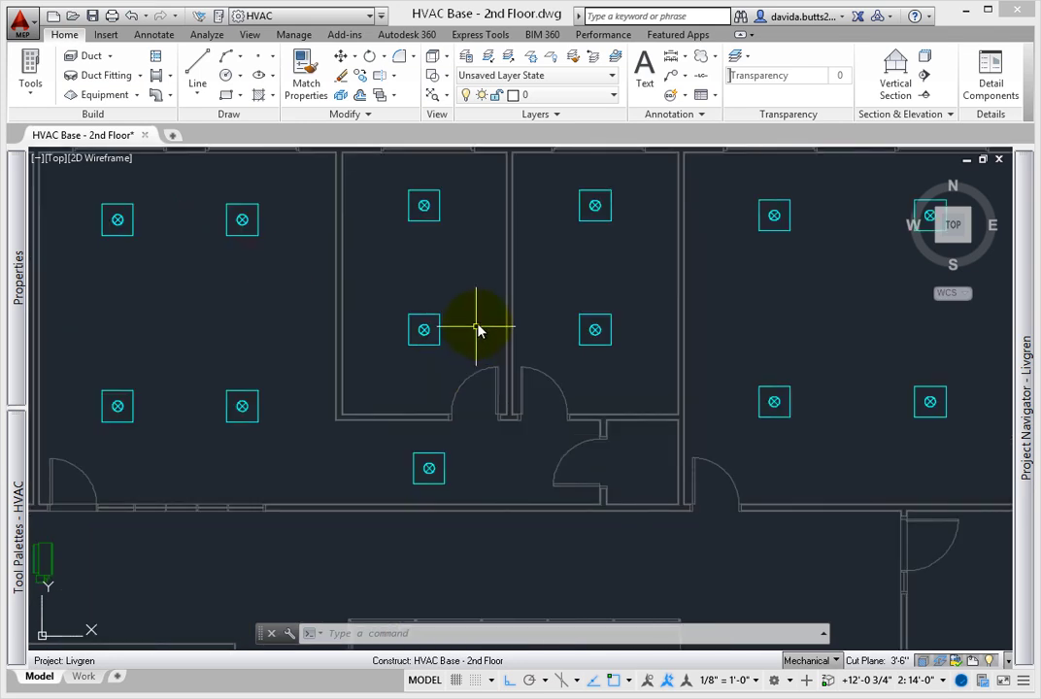
{"action": "mouse_move", "coordinate": [476, 294]}
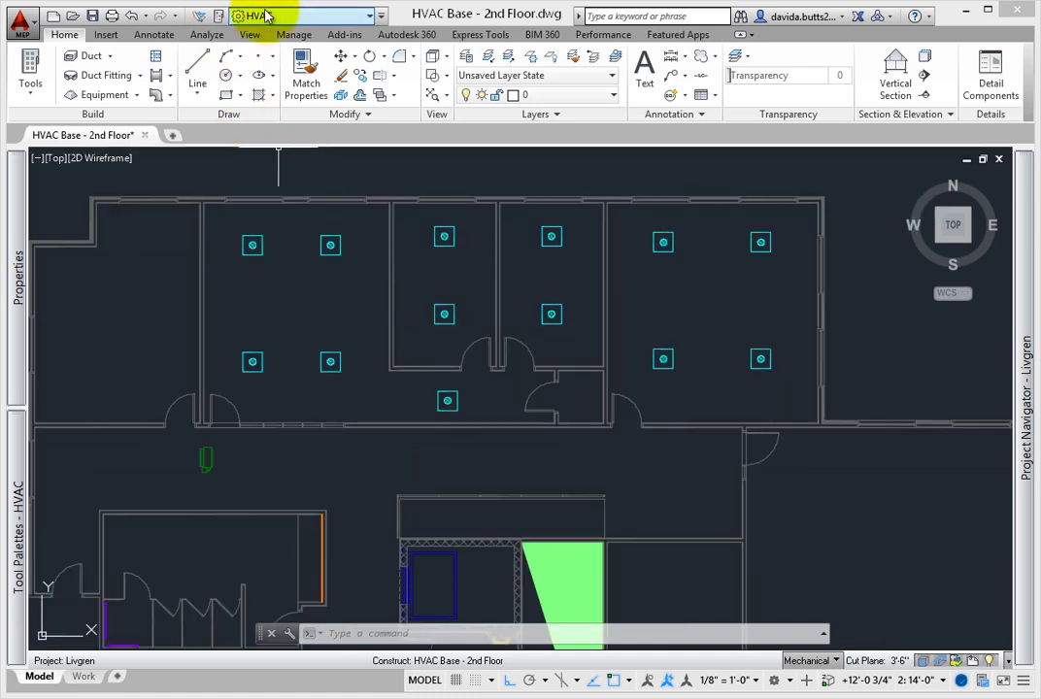
{"action": "mouse_move", "coordinate": [281, 16]}
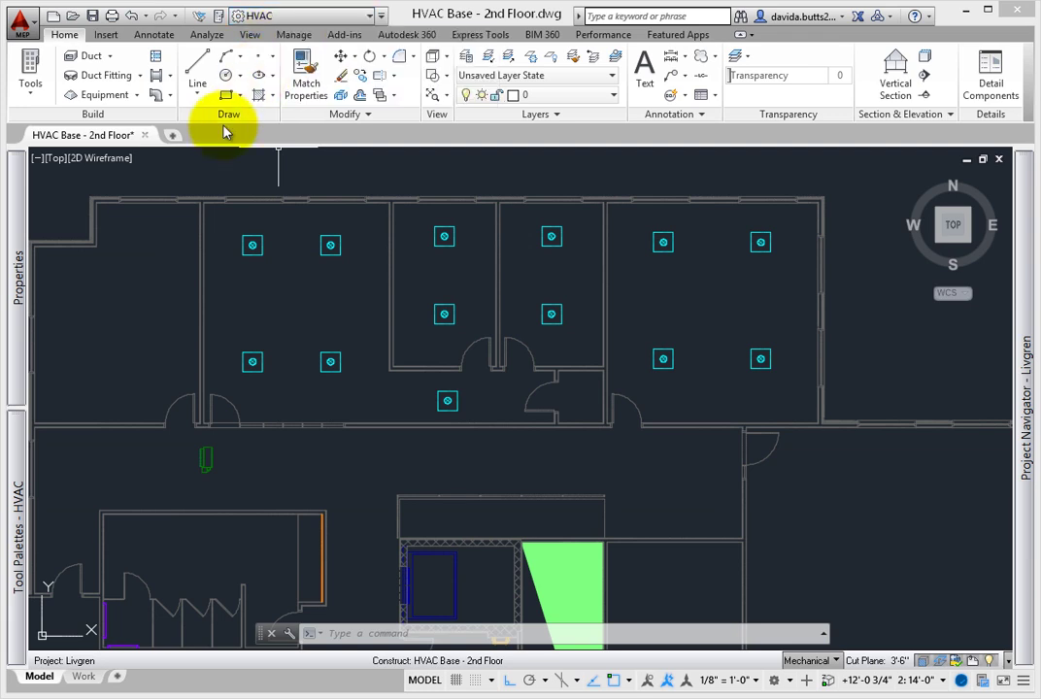
{"action": "mouse_move", "coordinate": [209, 129]}
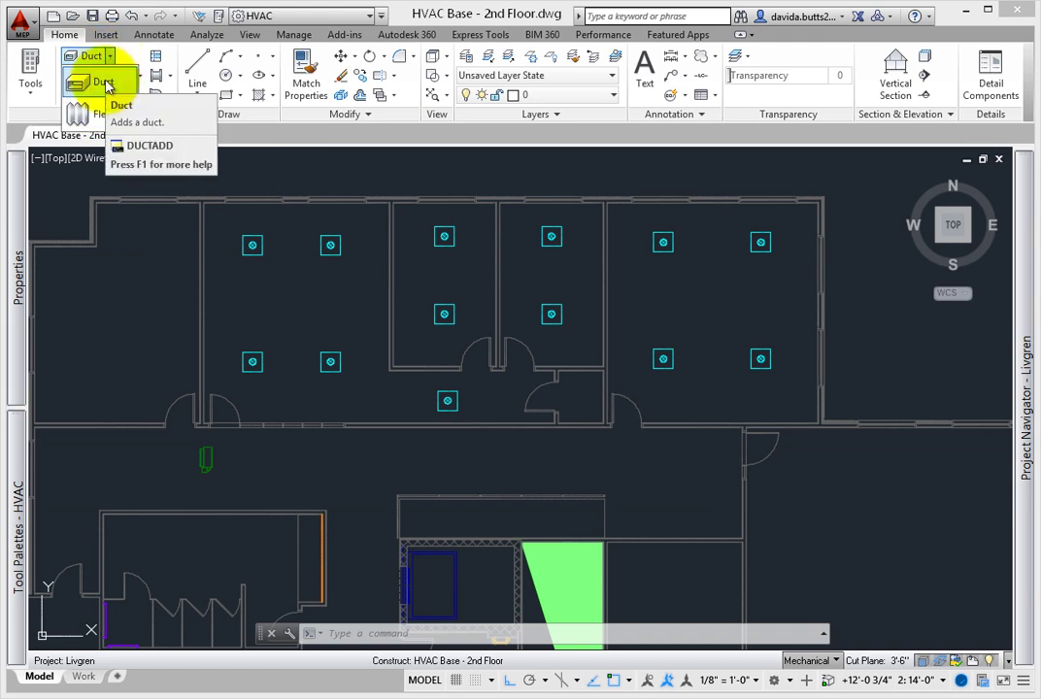
{"action": "mouse_move", "coordinate": [102, 81]}
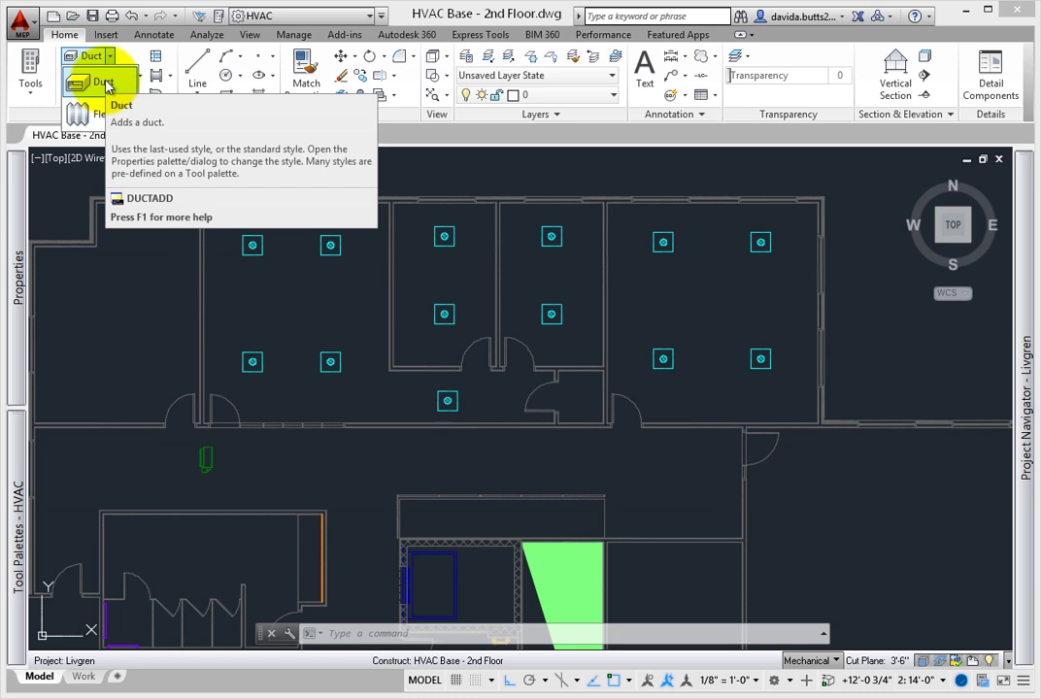
{"action": "mouse_move", "coordinate": [102, 117]}
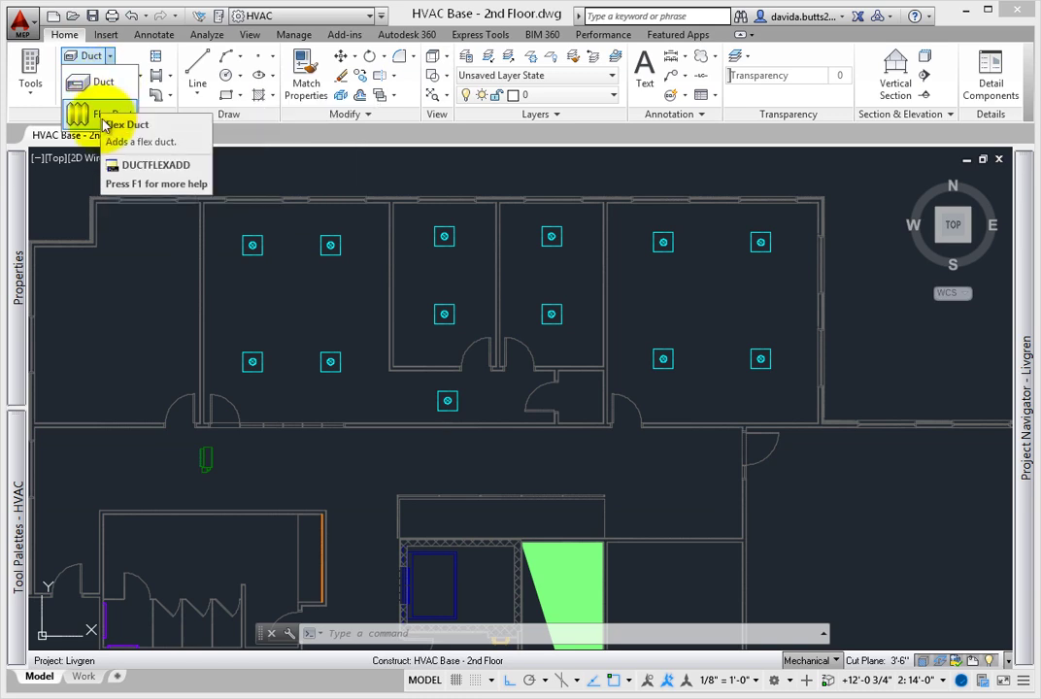
{"action": "mouse_move", "coordinate": [92, 114]}
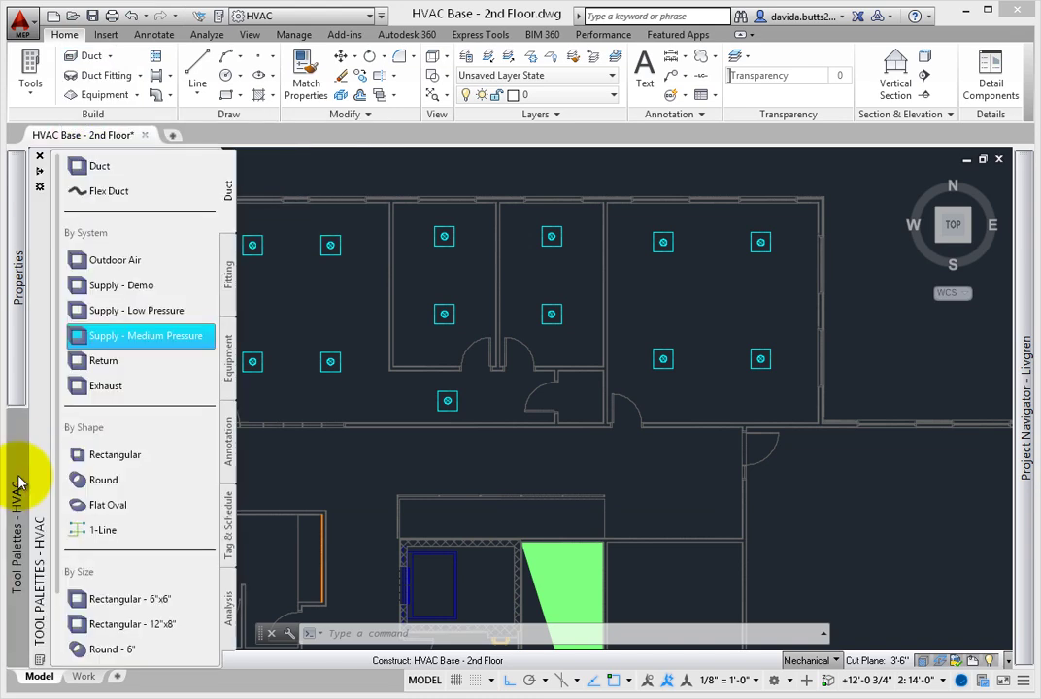
{"action": "mouse_move", "coordinate": [175, 342]}
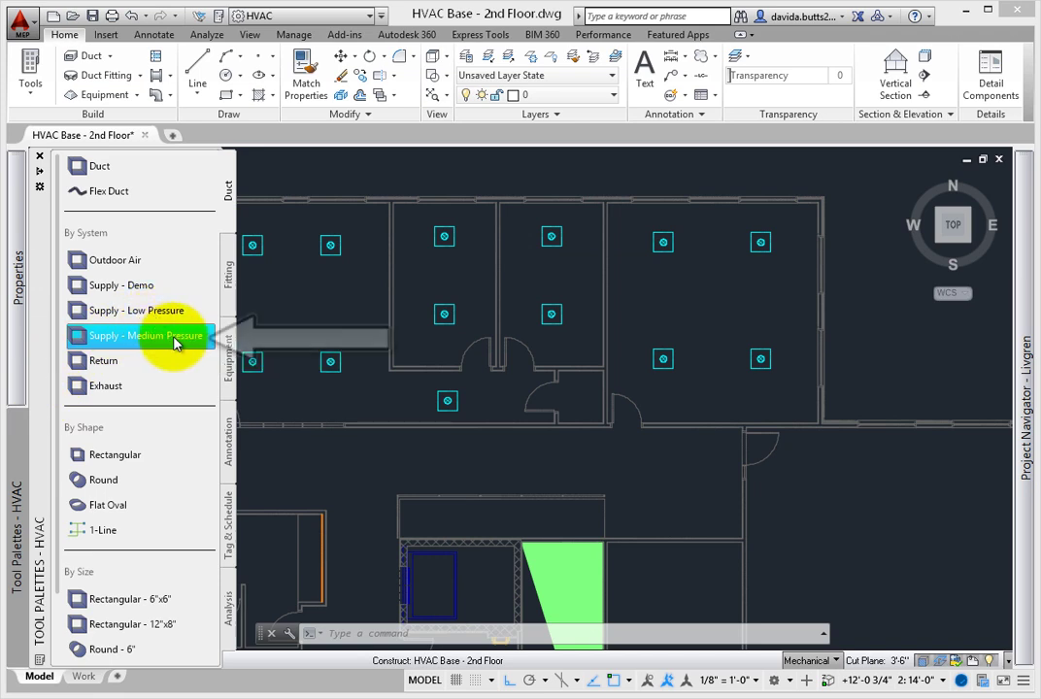
{"action": "mouse_move", "coordinate": [175, 340]}
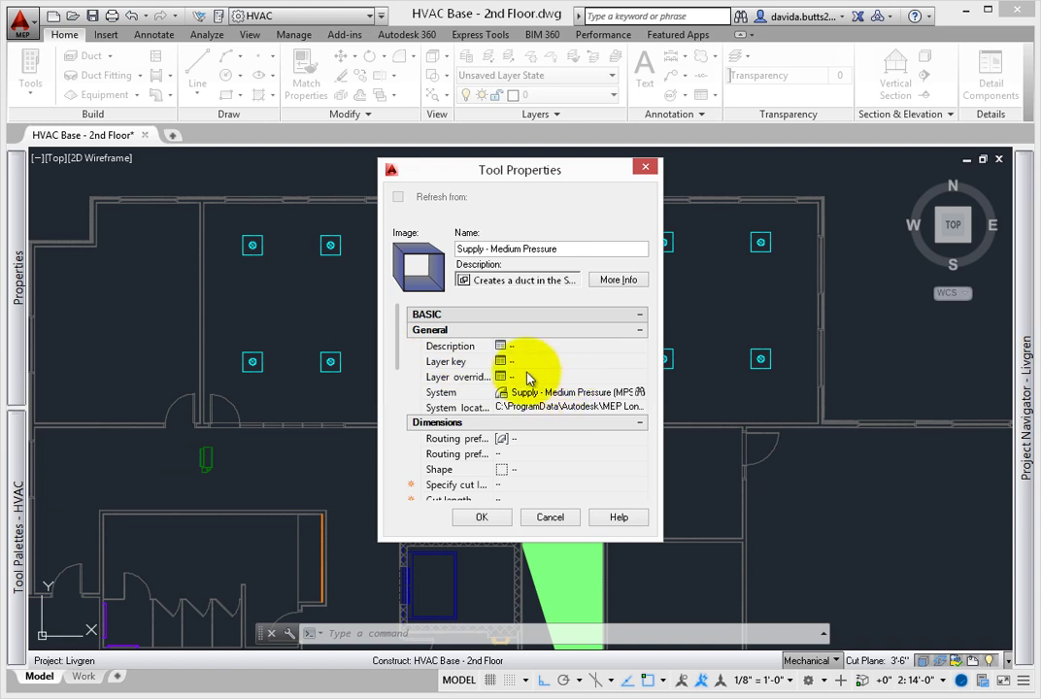
{"action": "mouse_move", "coordinate": [547, 348]}
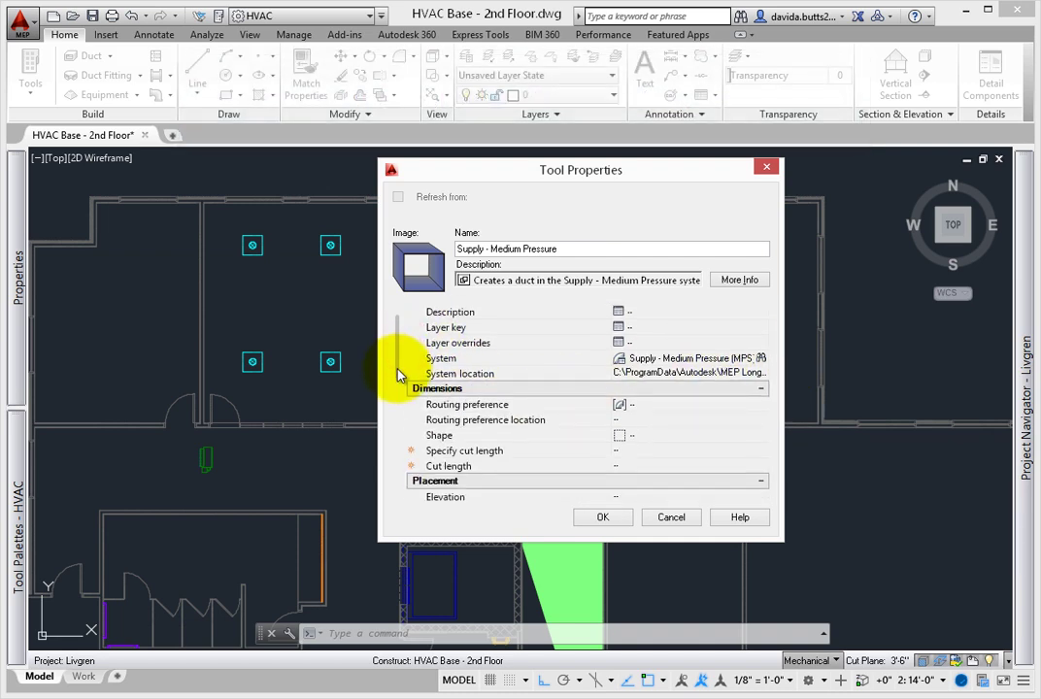
Scroll through the Supply - Medium Pressure tool properties, then close the dialog with OK.
{"action": "scroll", "scroll_direction": "down", "scroll_amount": 3}
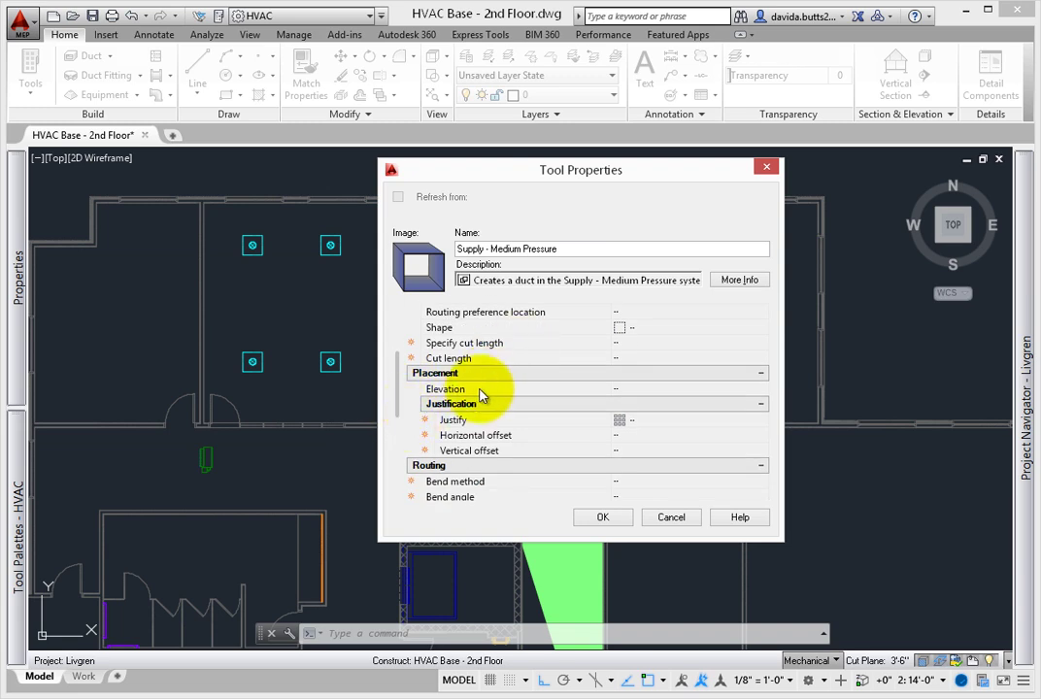
{"action": "mouse_move", "coordinate": [659, 427]}
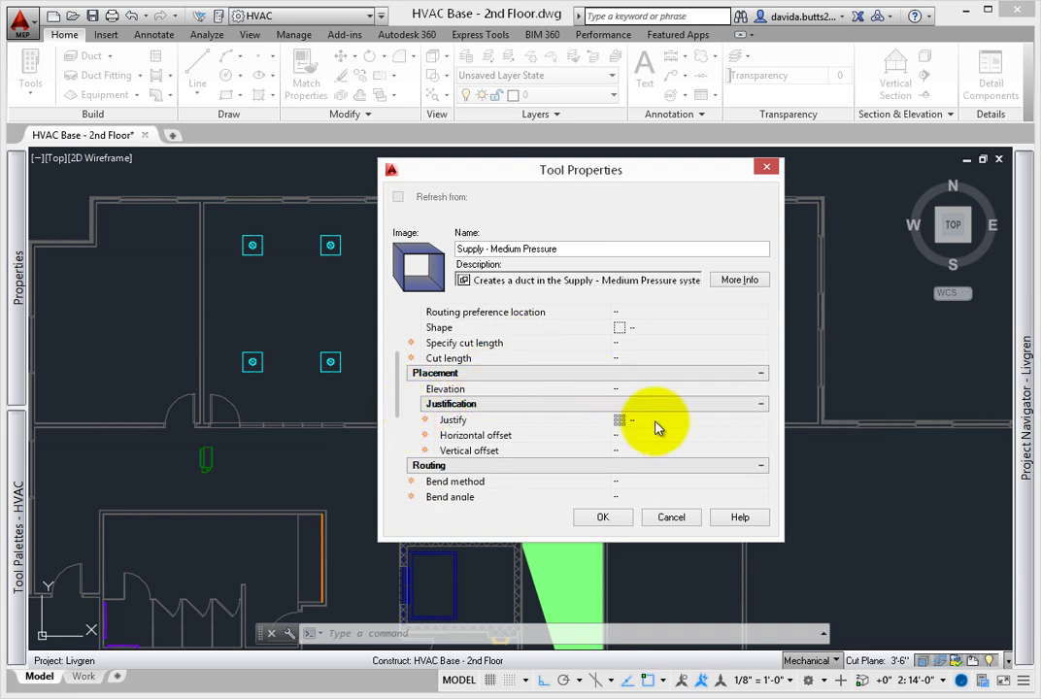
{"action": "scroll", "scroll_direction": "down", "scroll_amount": 3}
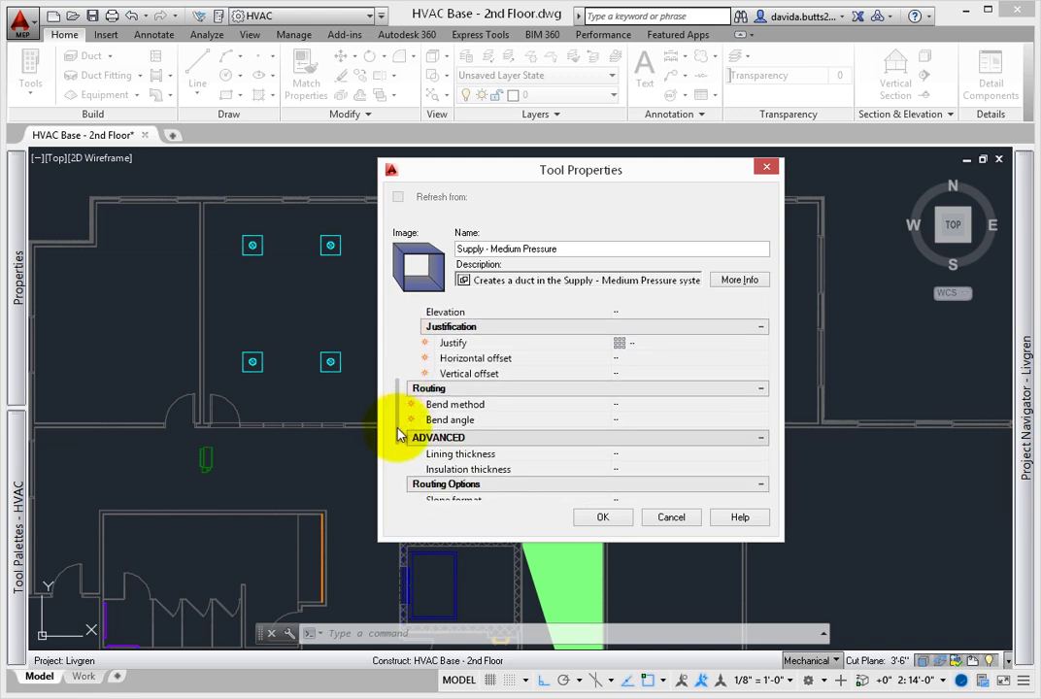
{"action": "scroll", "scroll_direction": "down", "scroll_amount": 3}
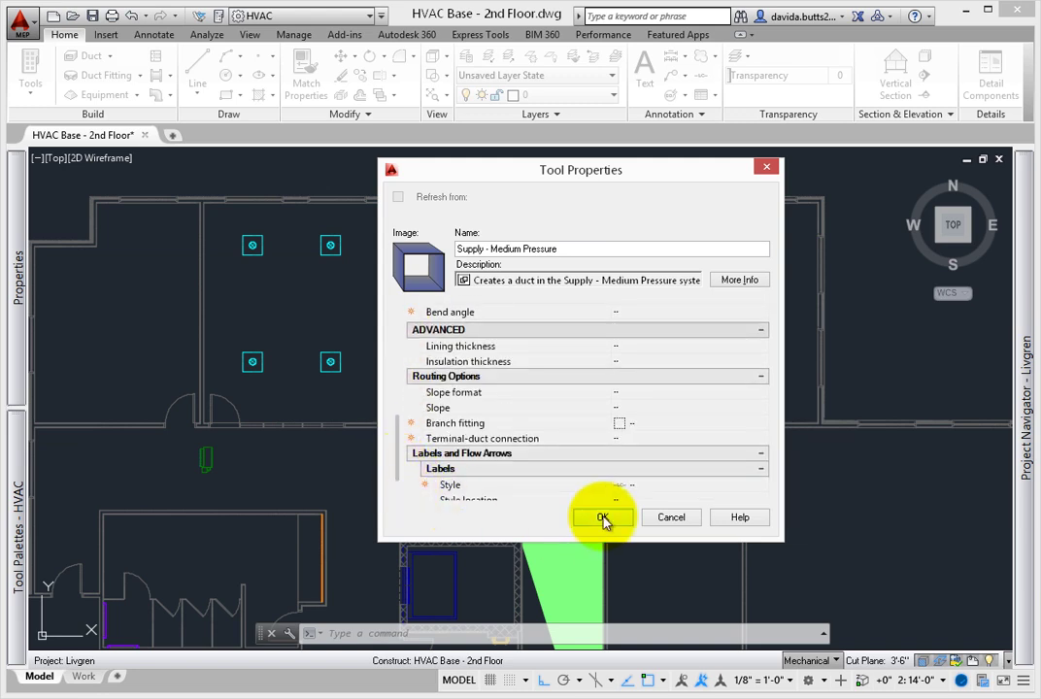
{"action": "left_click", "coordinate": [601, 516]}
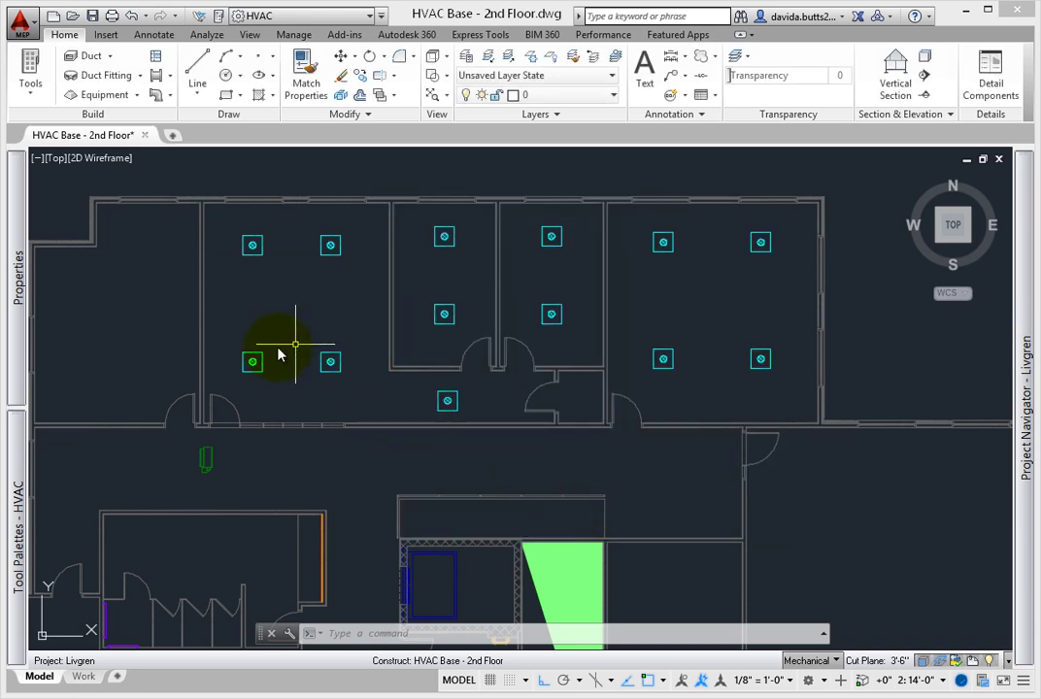
{"action": "mouse_move", "coordinate": [212, 450]}
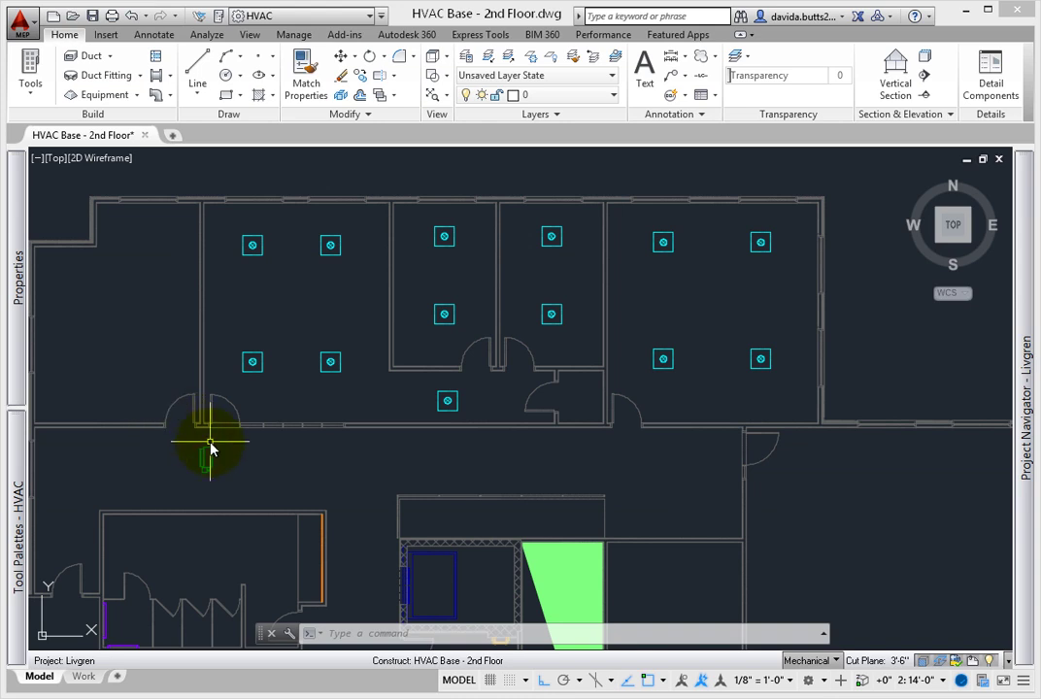
{"action": "mouse_move", "coordinate": [212, 449]}
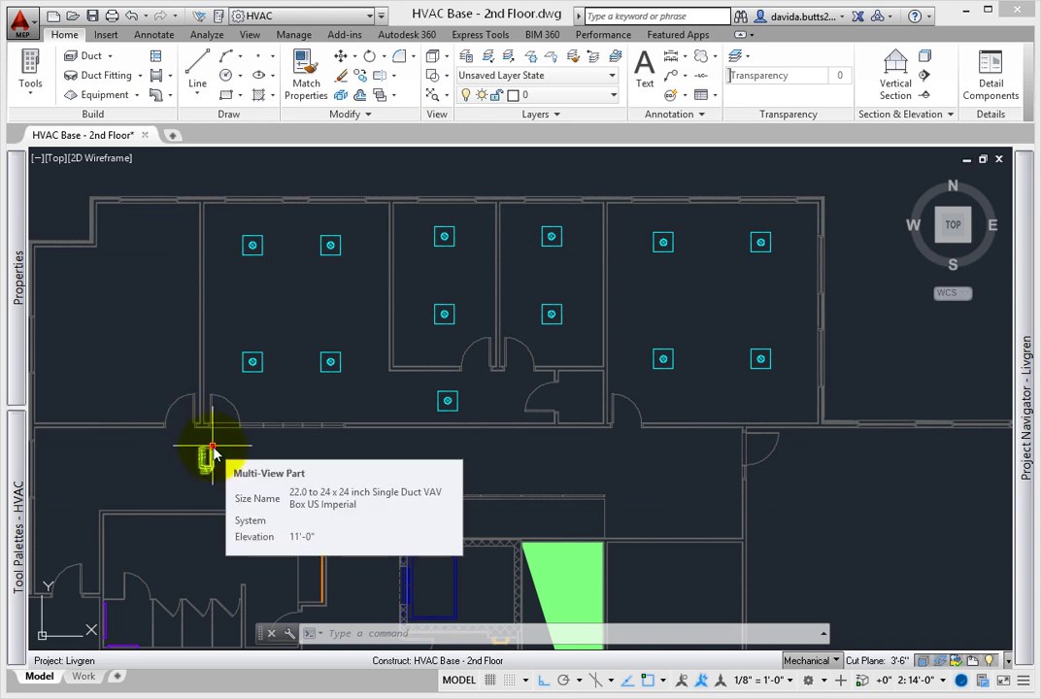
Start a duct run from the corridor VAV box's outlet connector using Add Duct.
{"action": "left_click", "coordinate": [212, 449]}
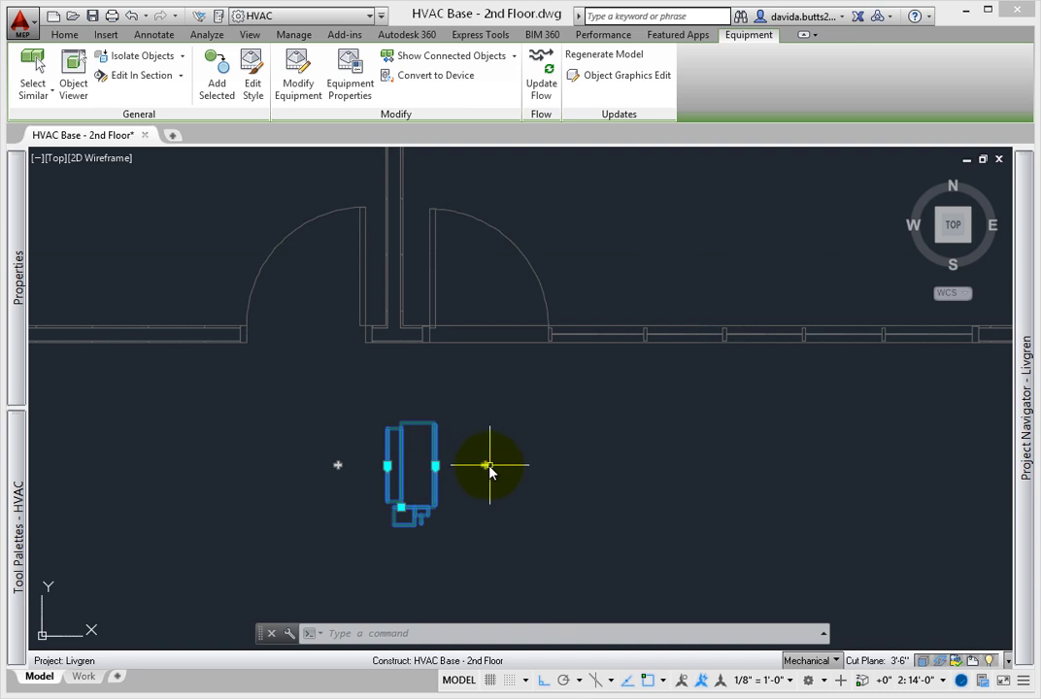
{"action": "left_click", "coordinate": [486, 466]}
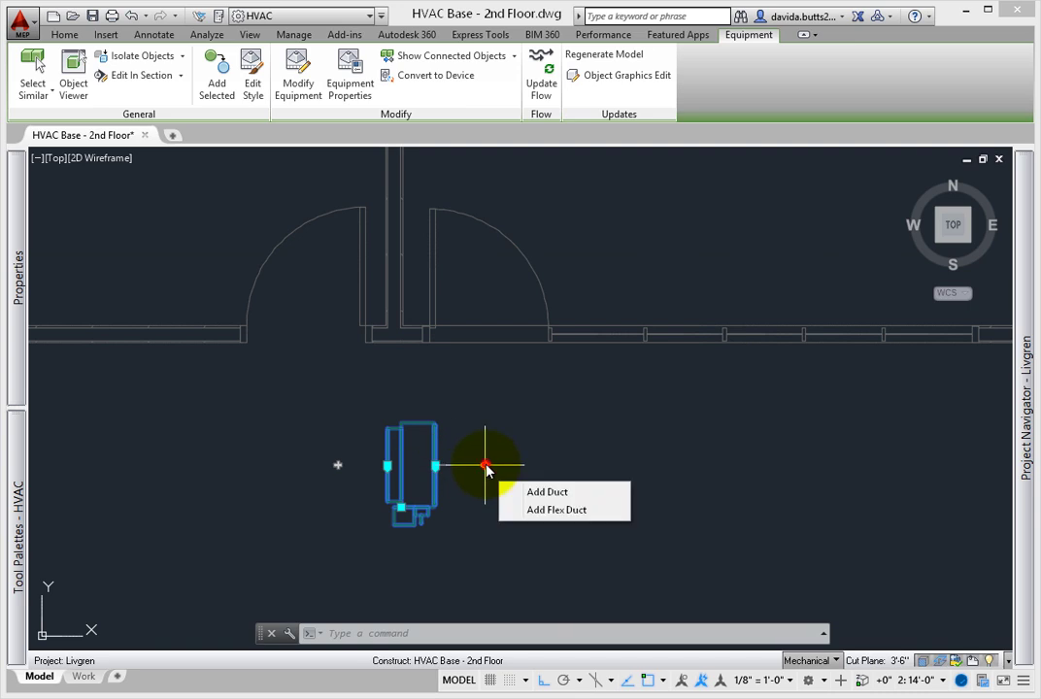
{"action": "left_click", "coordinate": [546, 491]}
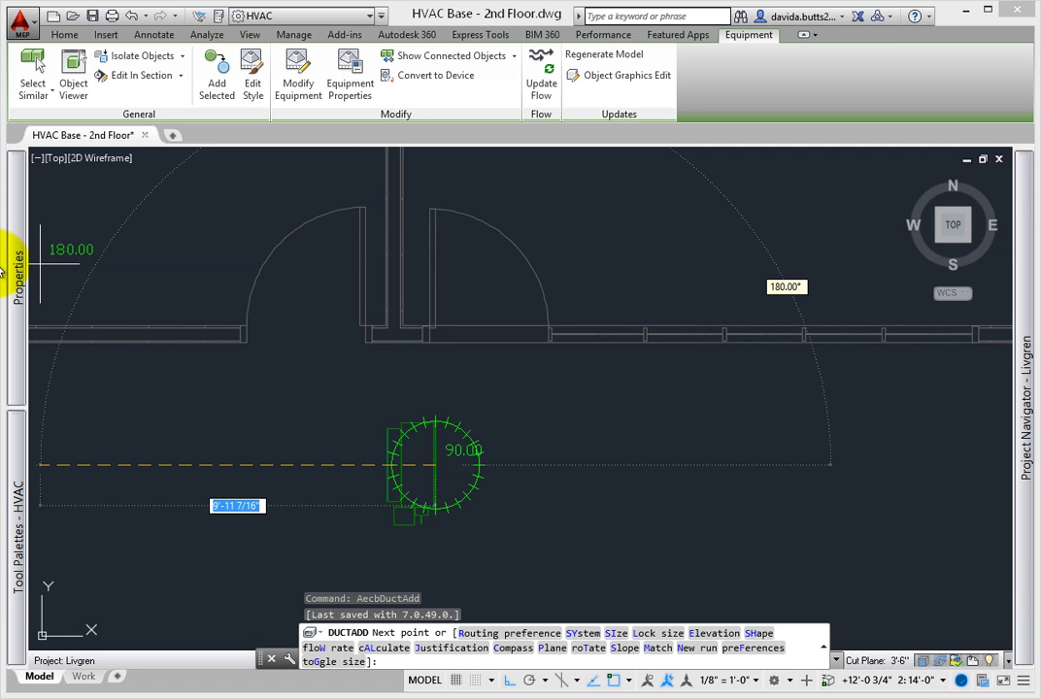
Open the Properties palette and bring up the Select System dialog for the new duct.
{"action": "left_click", "coordinate": [16, 272]}
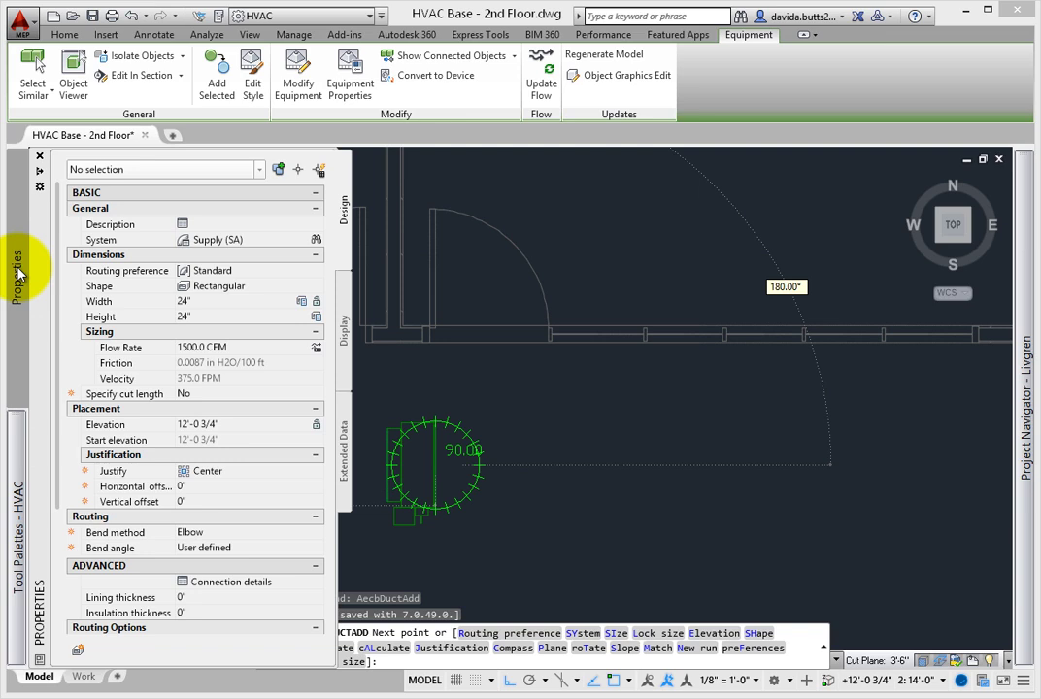
{"action": "mouse_move", "coordinate": [165, 247]}
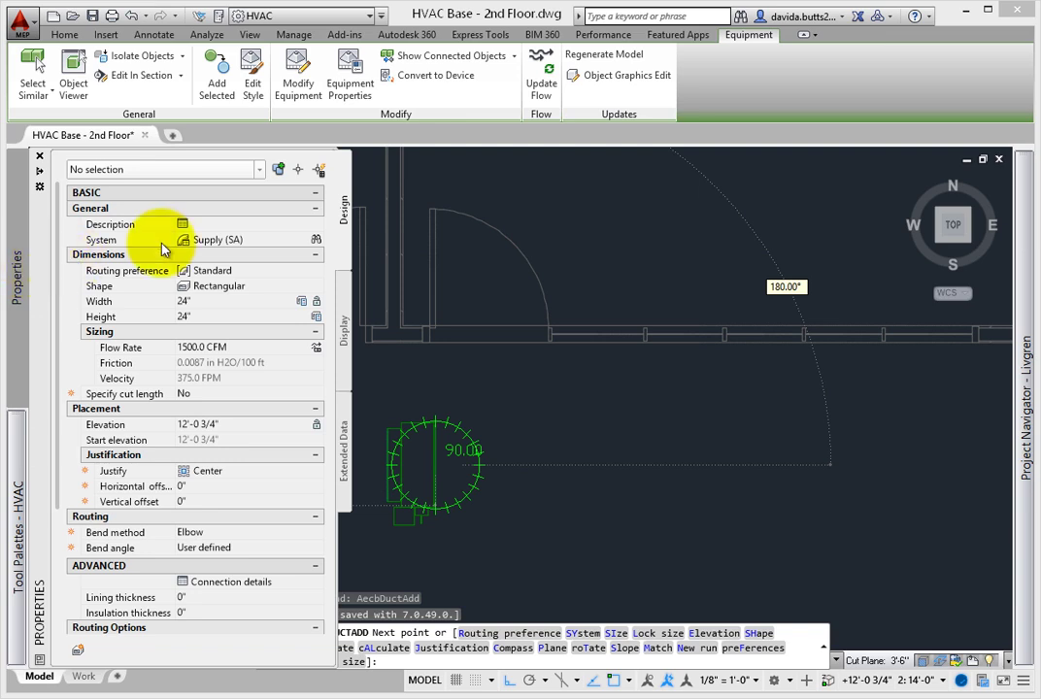
{"action": "mouse_move", "coordinate": [313, 240]}
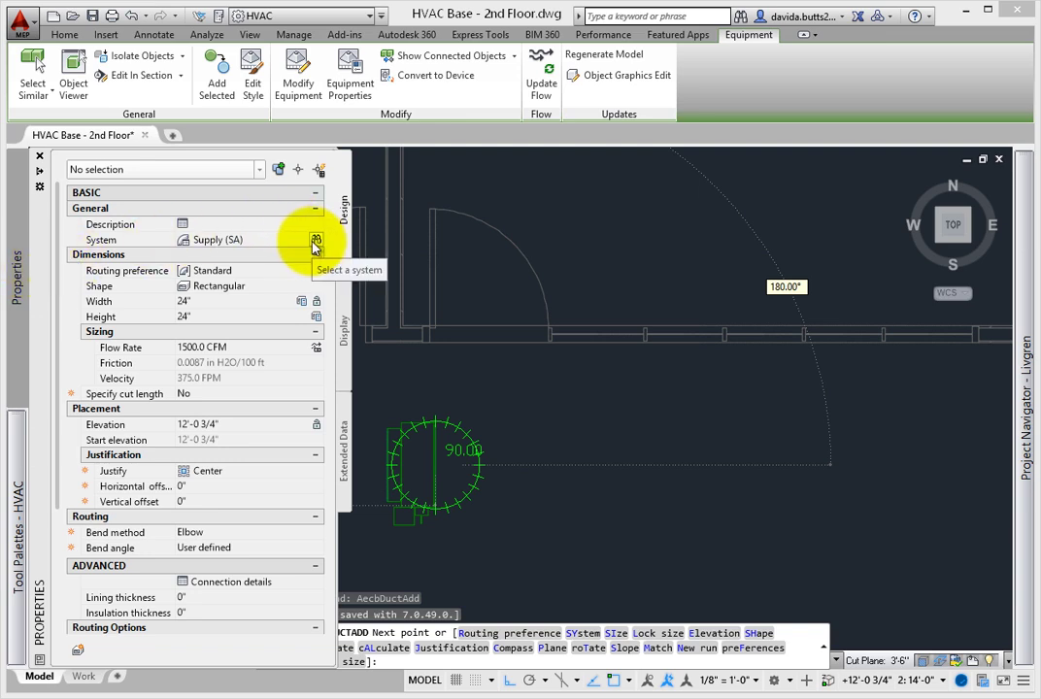
{"action": "left_click", "coordinate": [316, 239]}
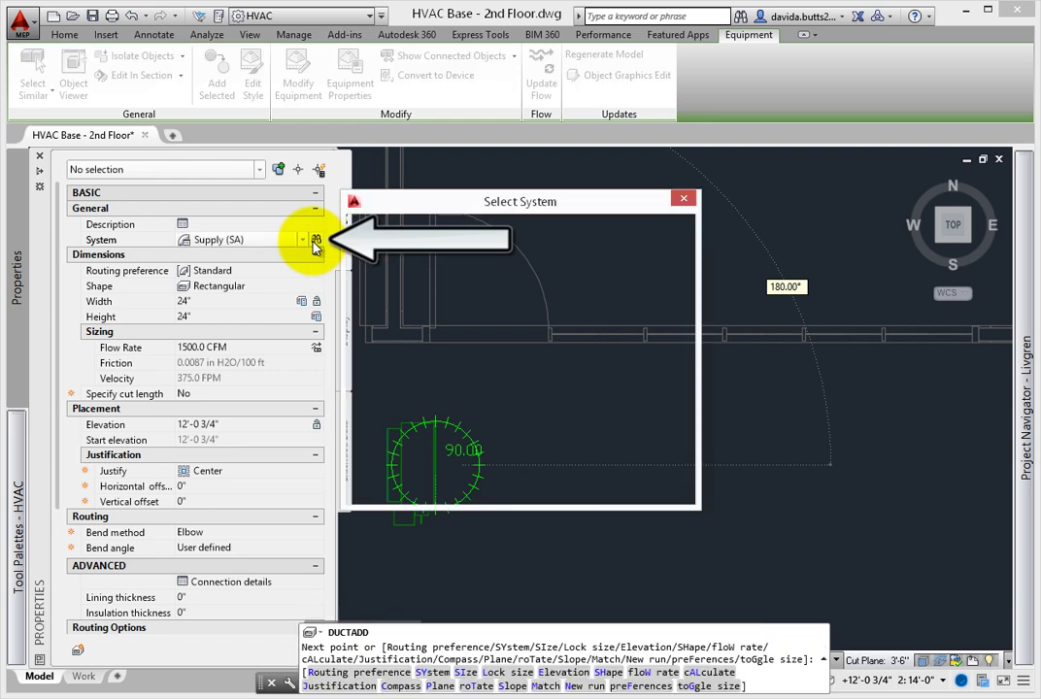
Choose Supply as the duct system and expand the duct's design properties panel.
{"action": "left_click", "coordinate": [316, 240]}
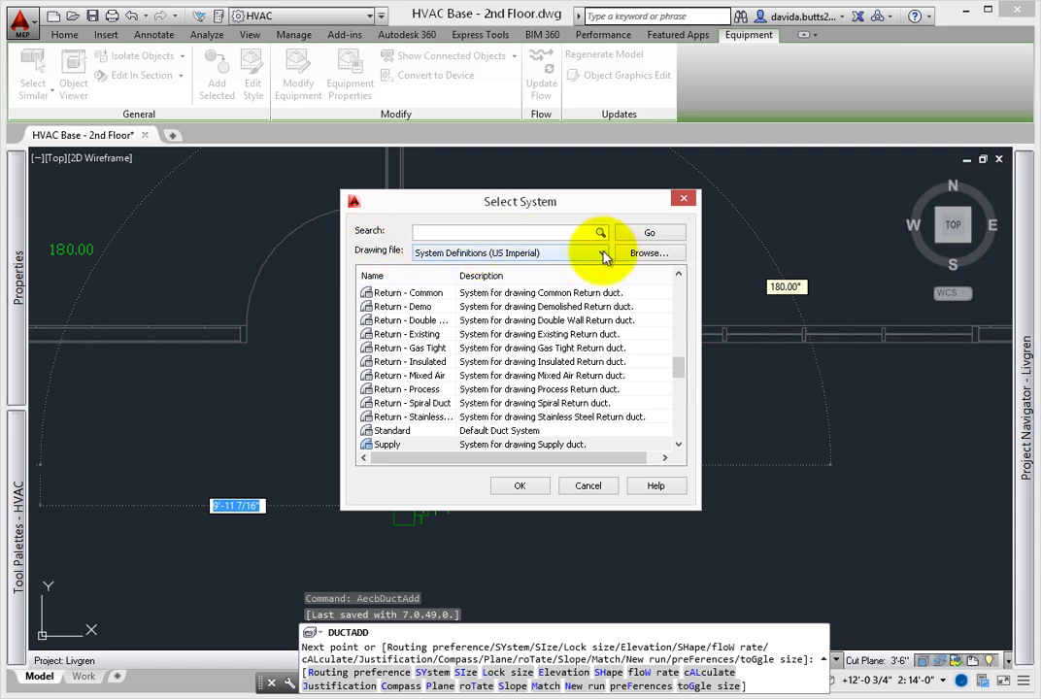
{"action": "left_click", "coordinate": [600, 252]}
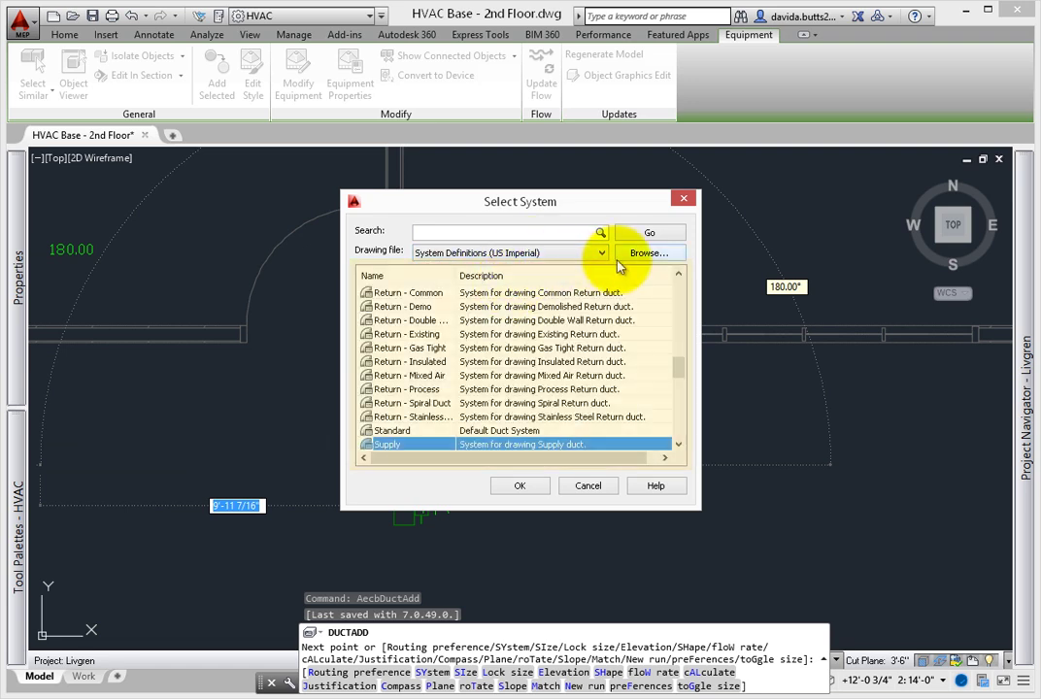
{"action": "mouse_move", "coordinate": [625, 263]}
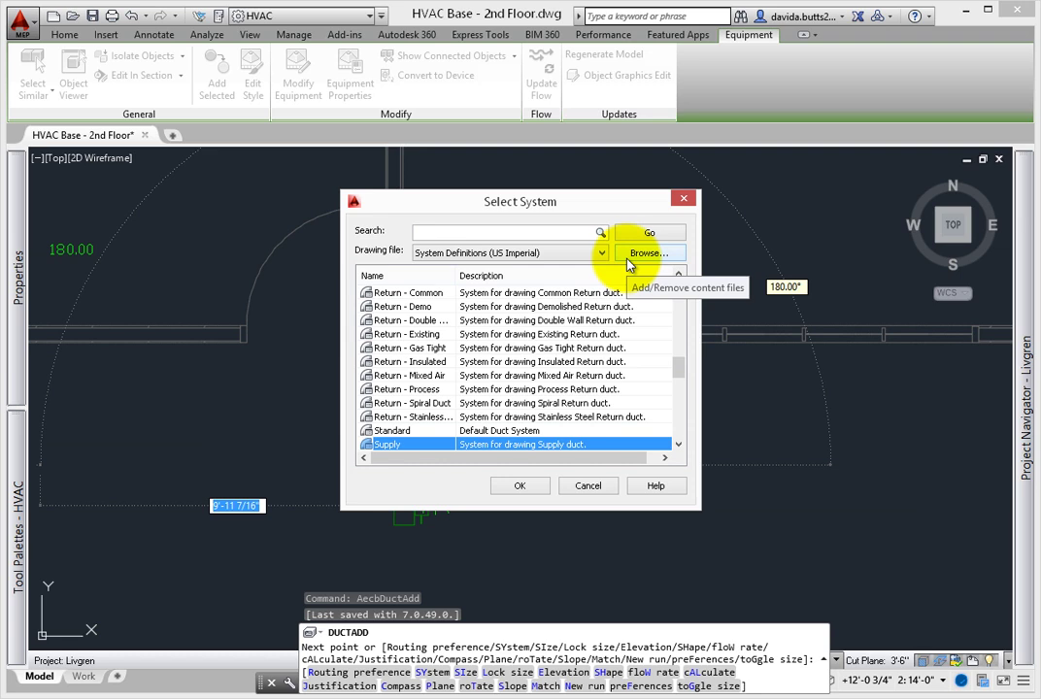
{"action": "mouse_move", "coordinate": [673, 262]}
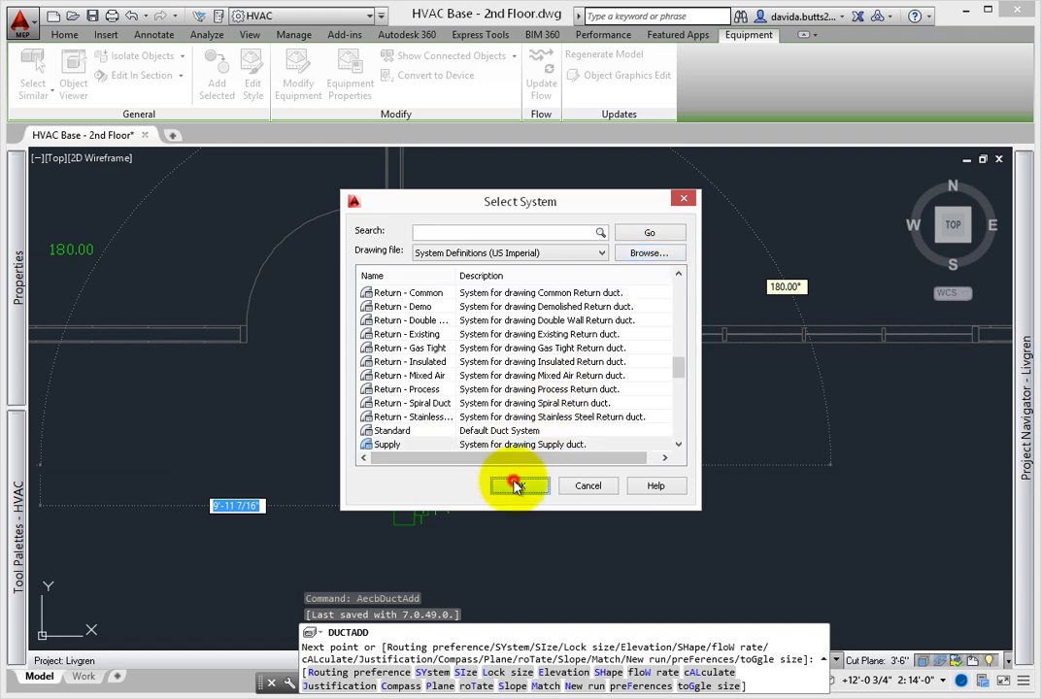
{"action": "left_click", "coordinate": [518, 486]}
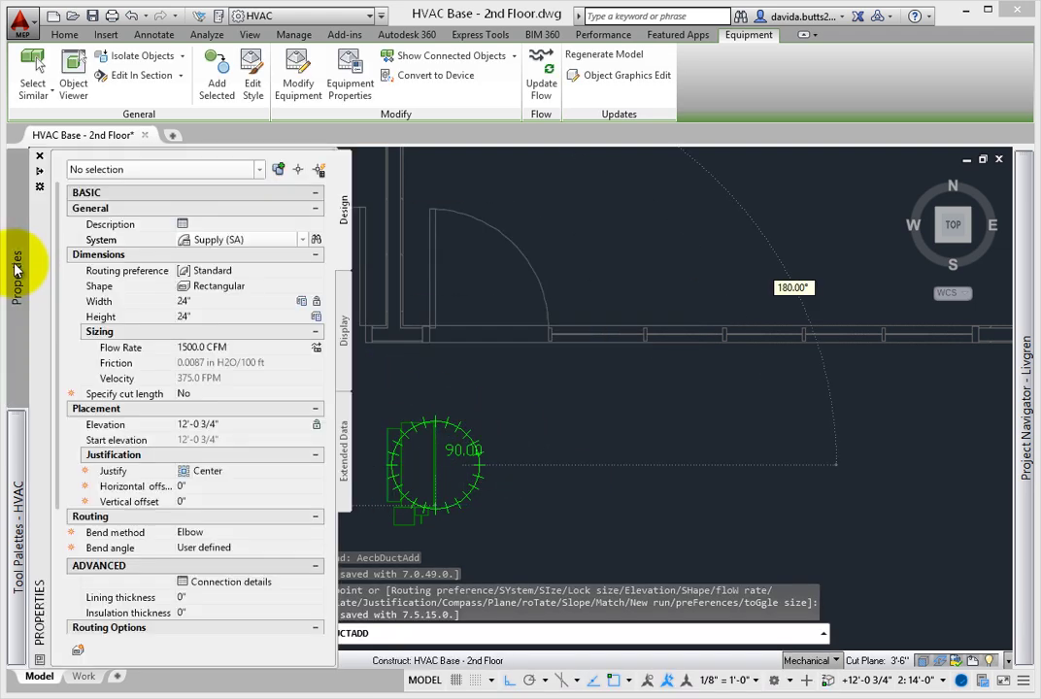
{"action": "left_click", "coordinate": [303, 239]}
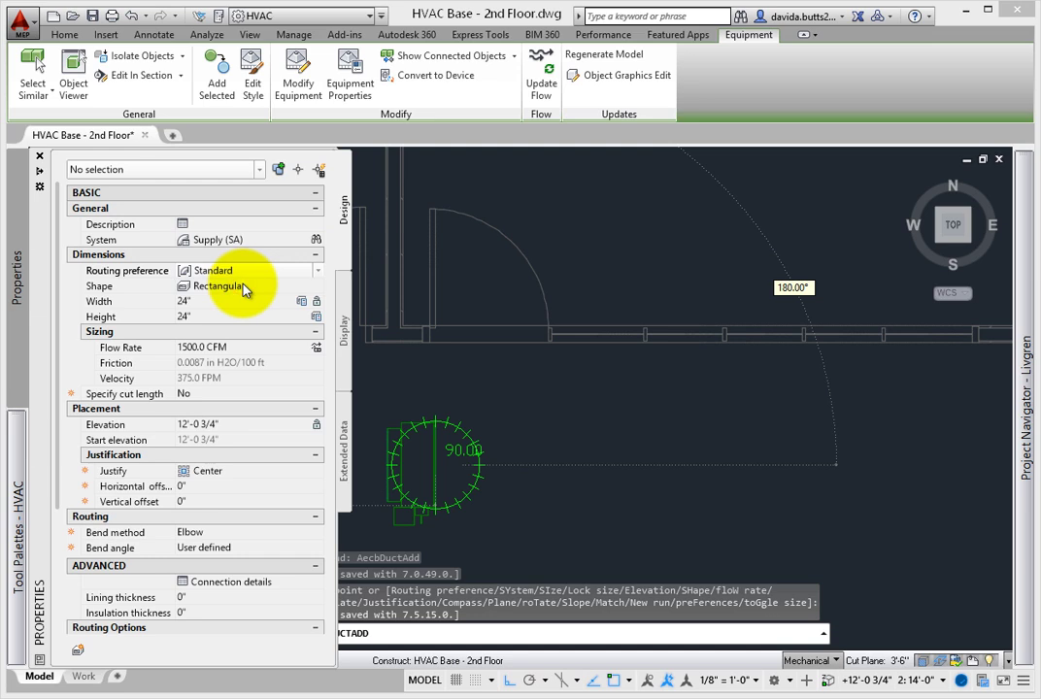
{"action": "mouse_move", "coordinate": [256, 293]}
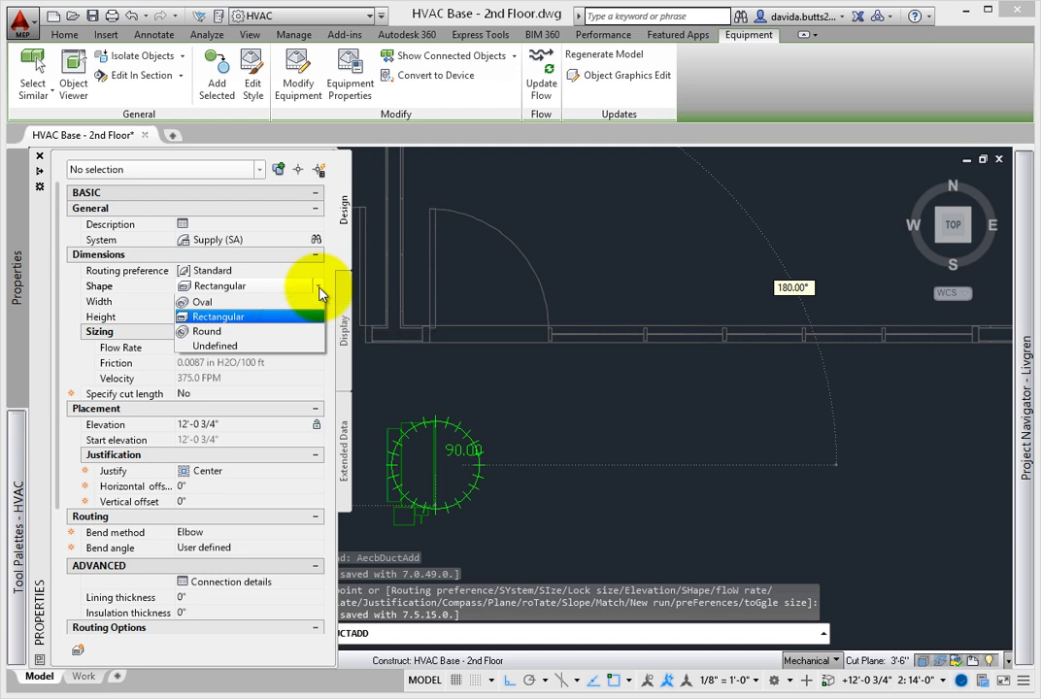
{"action": "mouse_move", "coordinate": [287, 322]}
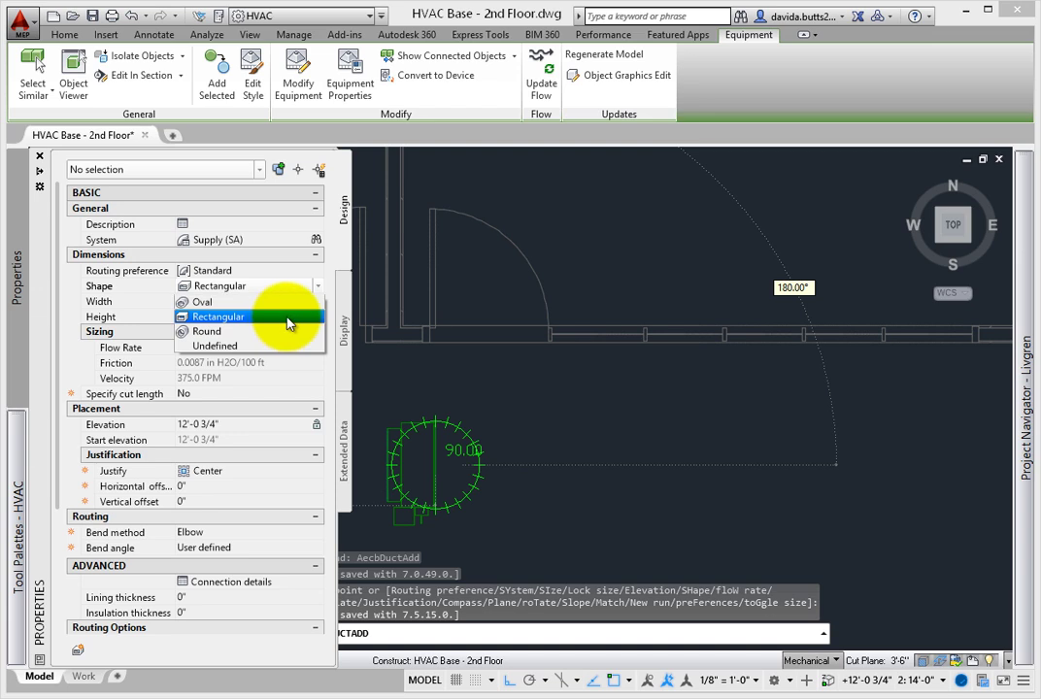
{"action": "left_click", "coordinate": [220, 317]}
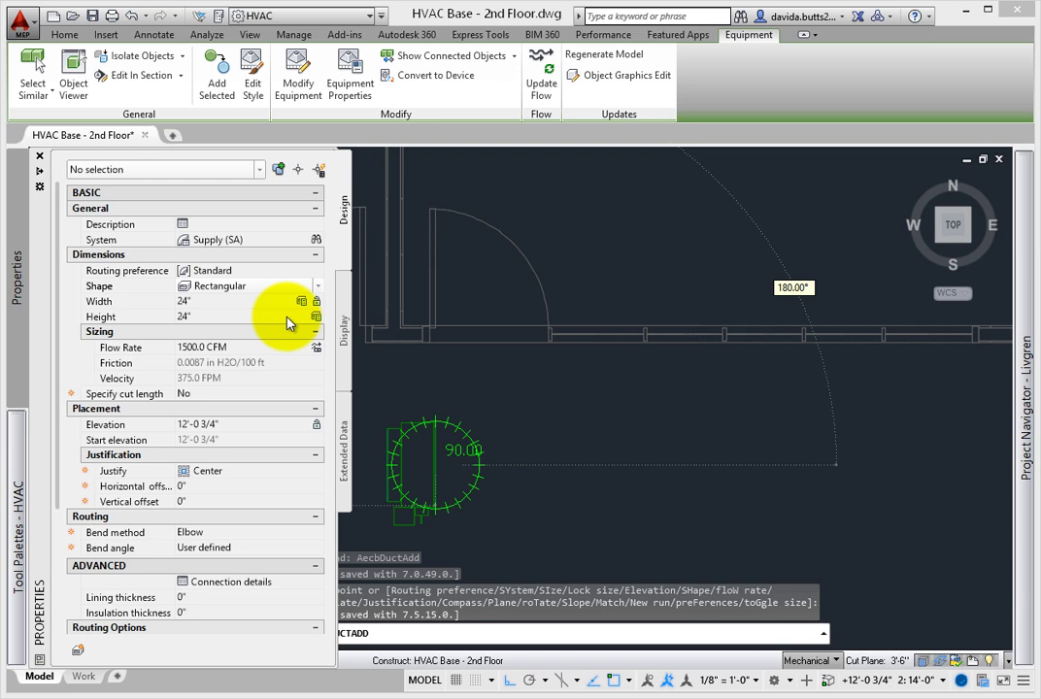
{"action": "mouse_move", "coordinate": [275, 347]}
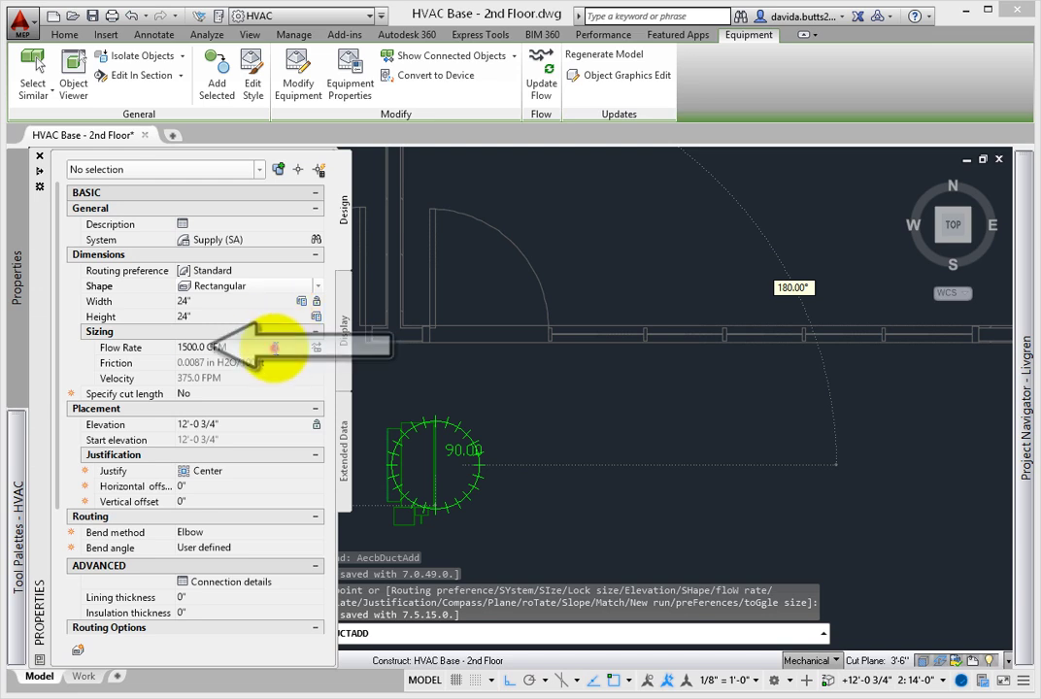
{"action": "triple_click", "coordinate": [191, 347]}
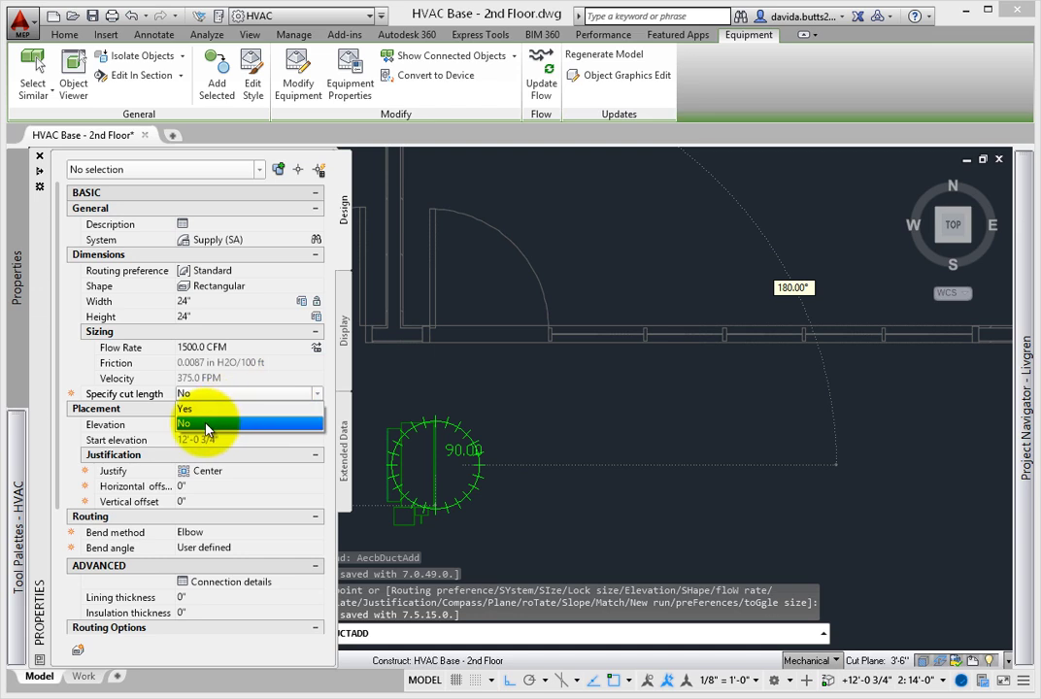
{"action": "left_click", "coordinate": [207, 422]}
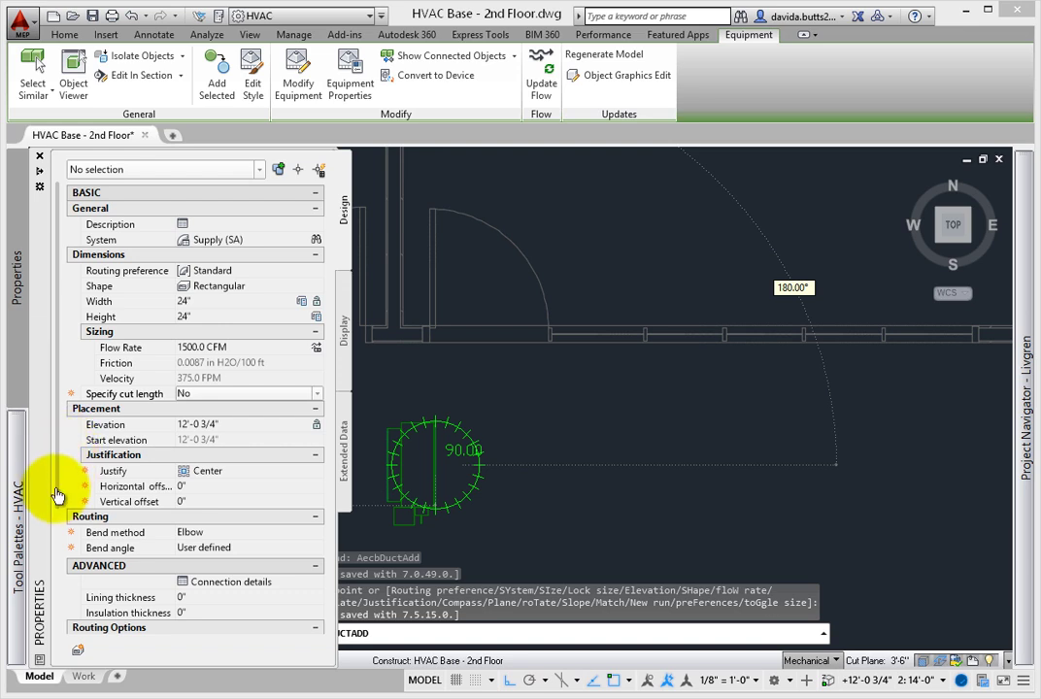
{"action": "scroll", "scroll_direction": "down", "scroll_amount": 3}
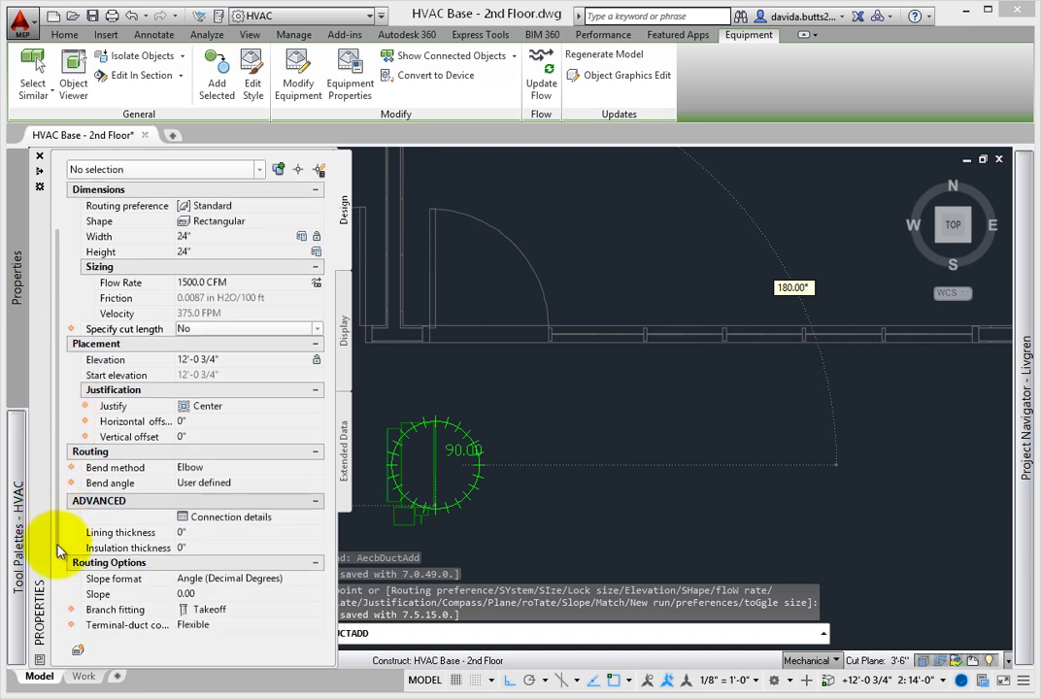
{"action": "scroll", "scroll_direction": "down", "scroll_amount": 3}
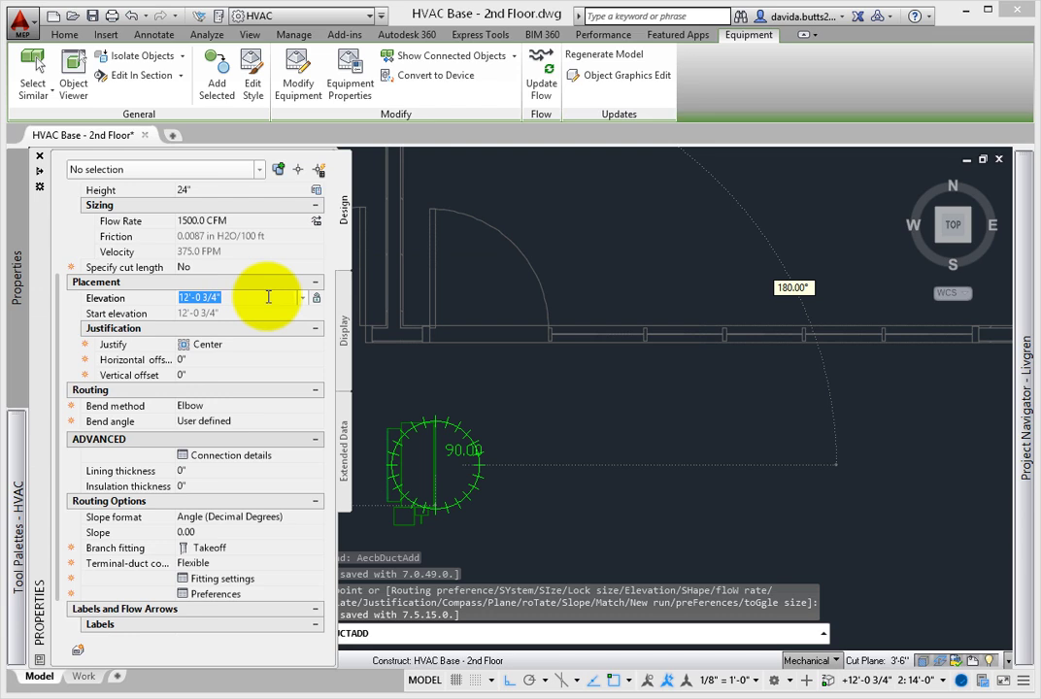
{"action": "mouse_move", "coordinate": [257, 312]}
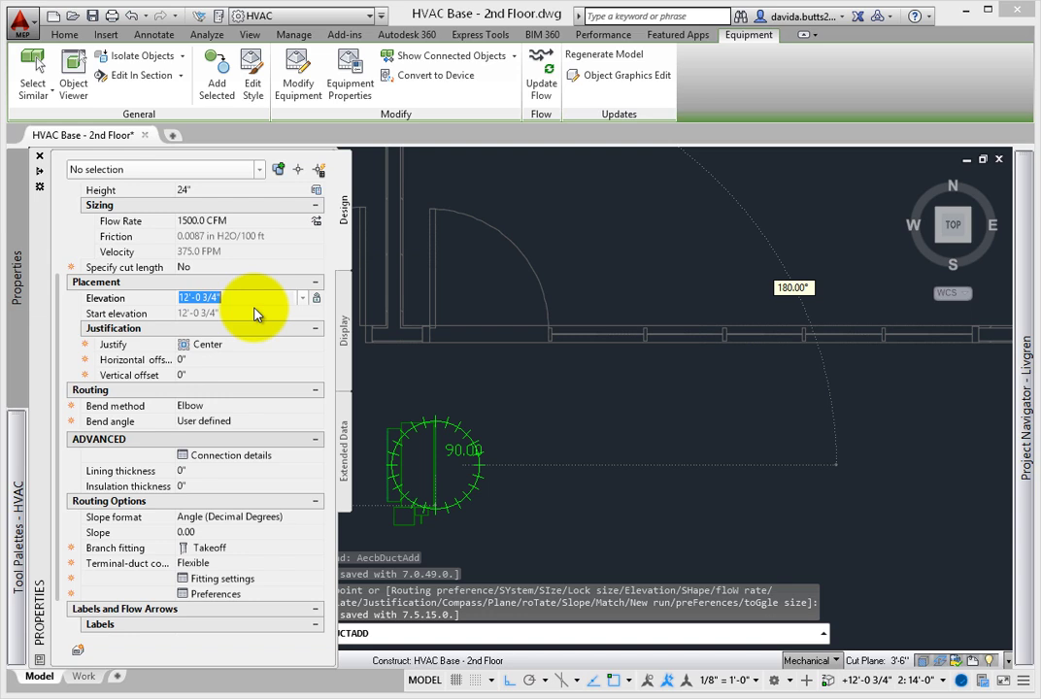
{"action": "mouse_move", "coordinate": [269, 352]}
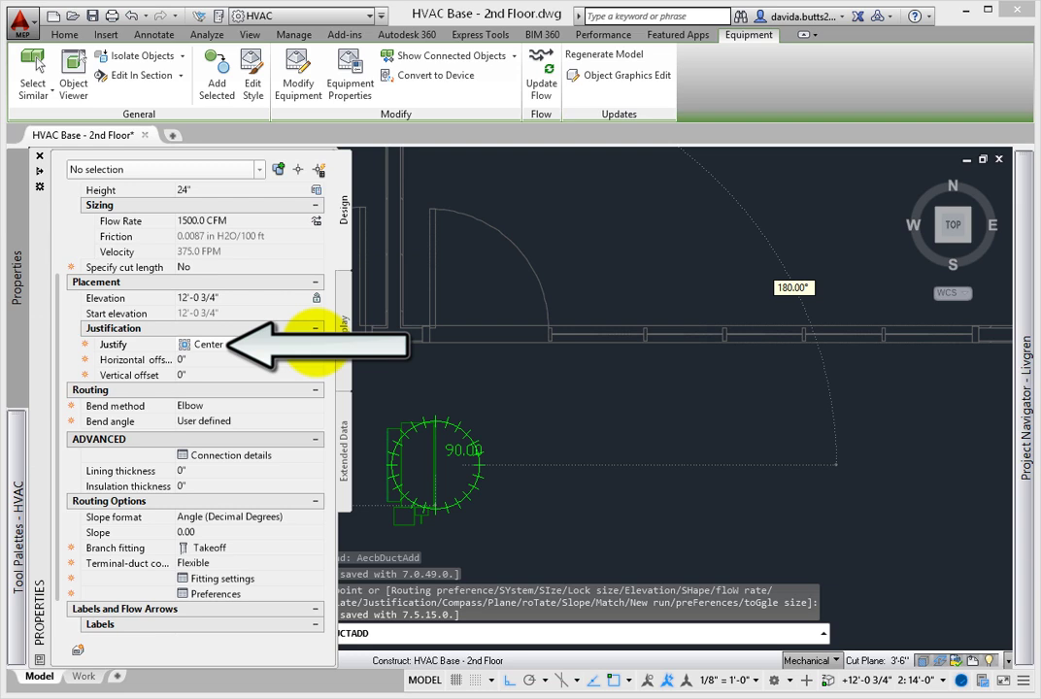
{"action": "left_click", "coordinate": [315, 344]}
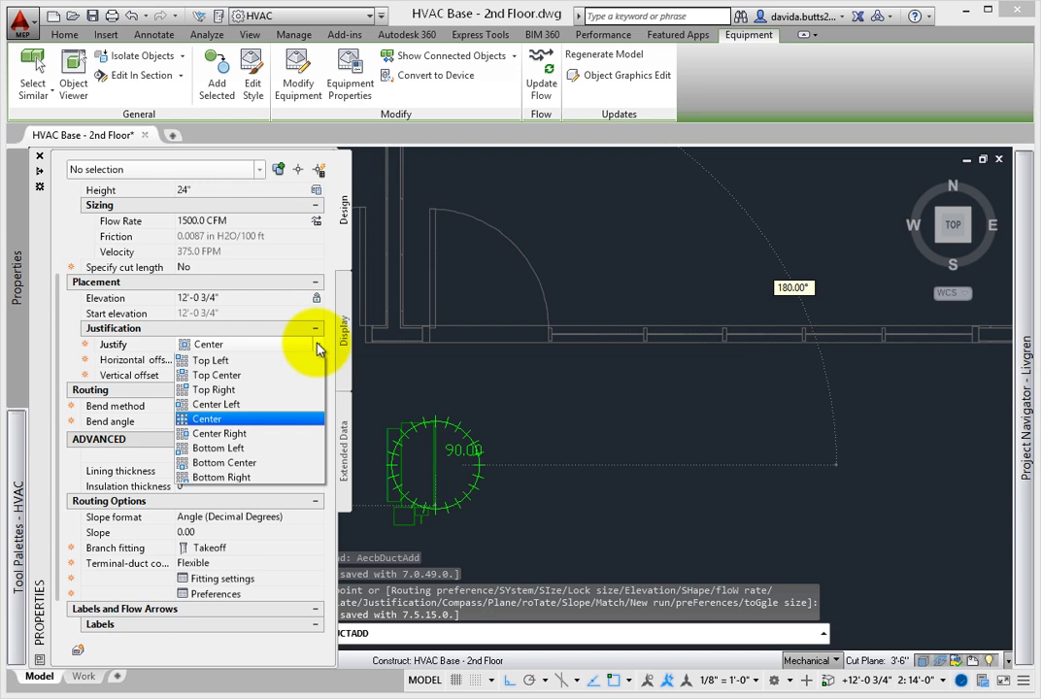
{"action": "mouse_move", "coordinate": [233, 400]}
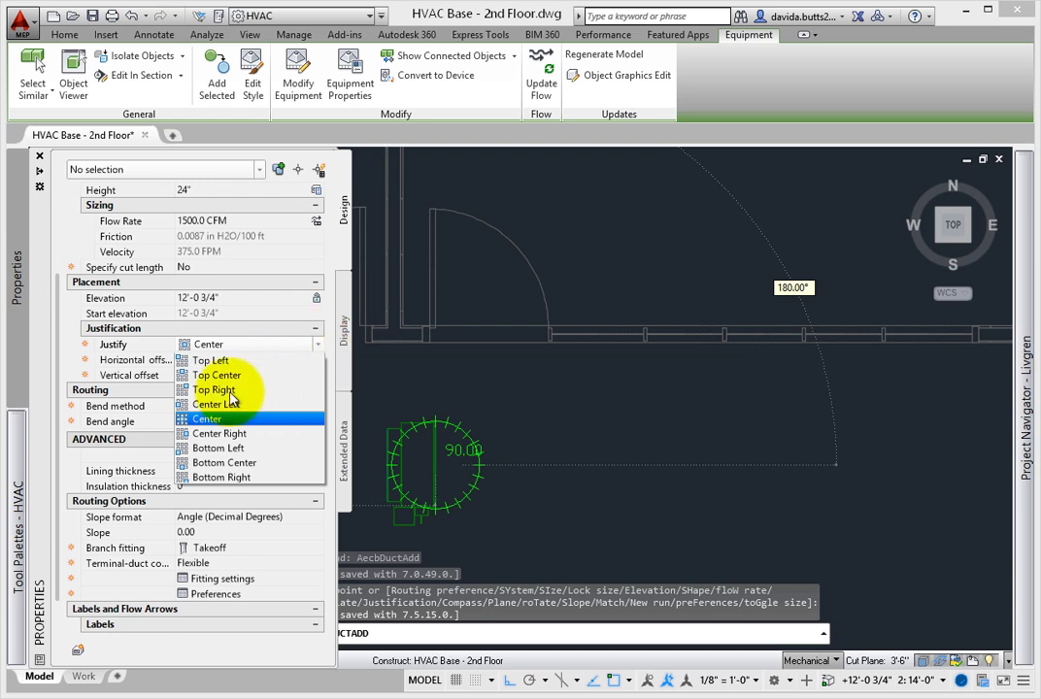
{"action": "mouse_move", "coordinate": [207, 419]}
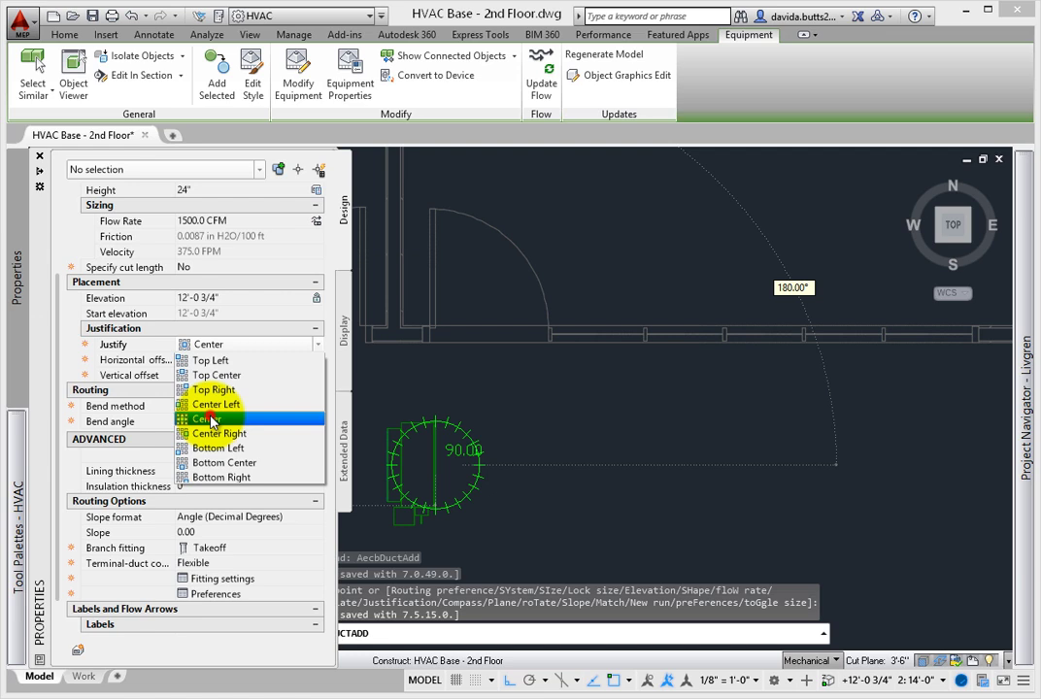
{"action": "left_click", "coordinate": [209, 419]}
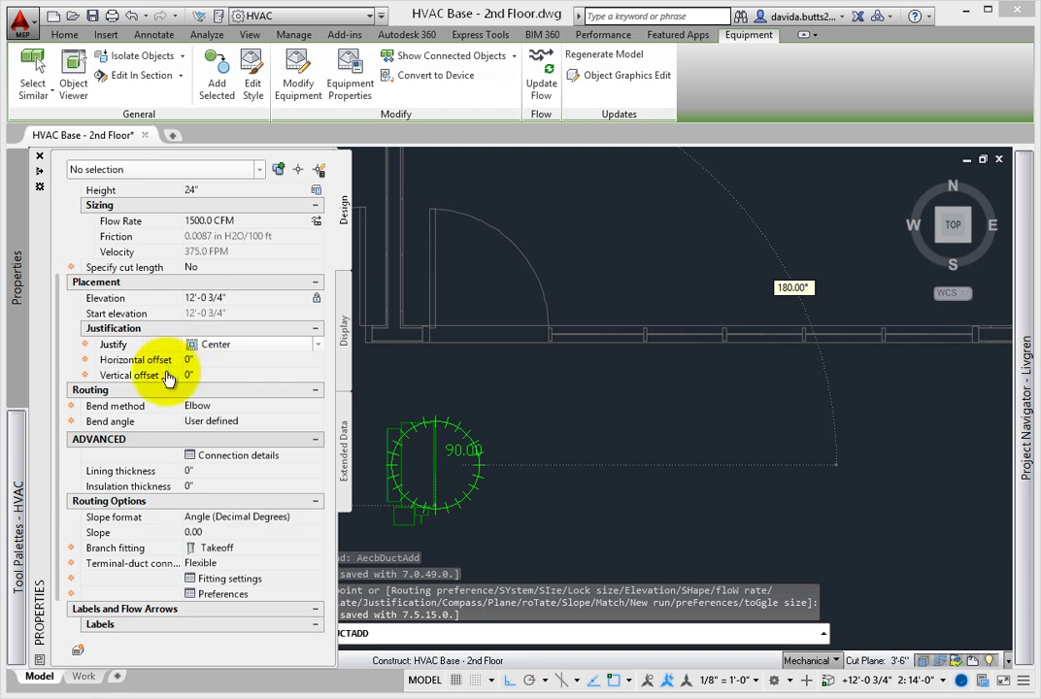
{"action": "mouse_move", "coordinate": [213, 377]}
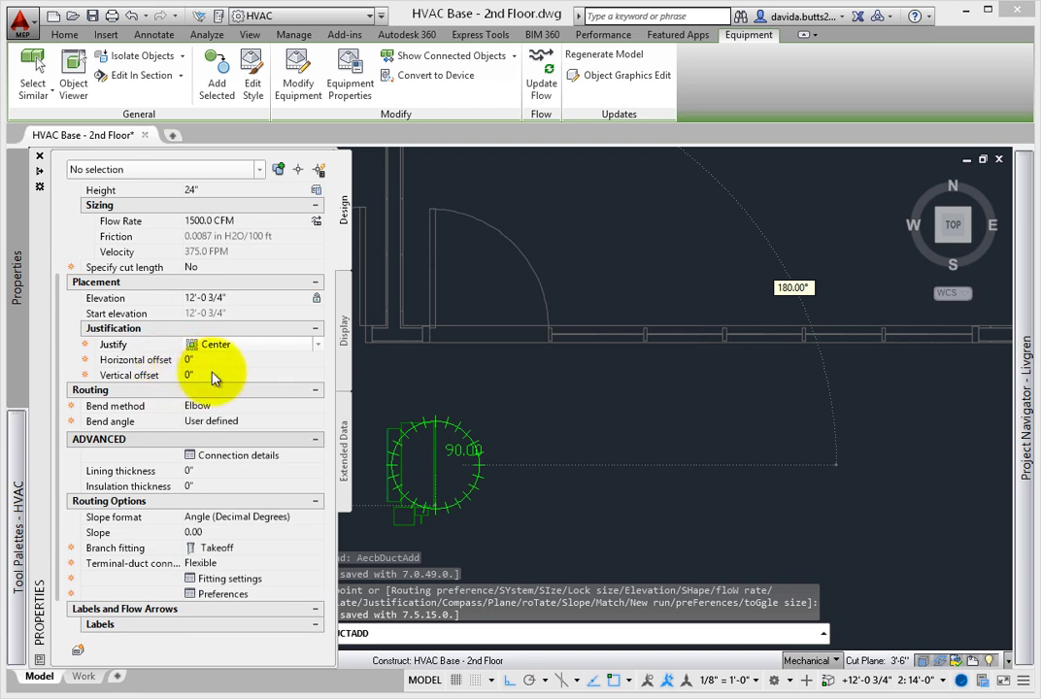
{"action": "mouse_move", "coordinate": [163, 401]}
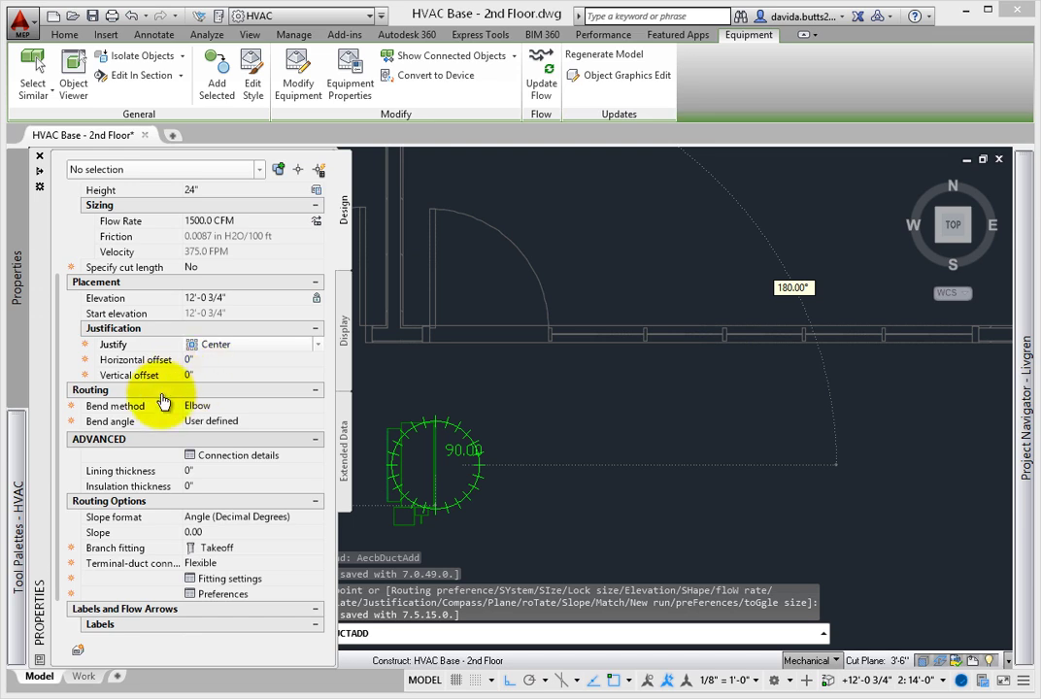
{"action": "mouse_move", "coordinate": [163, 406]}
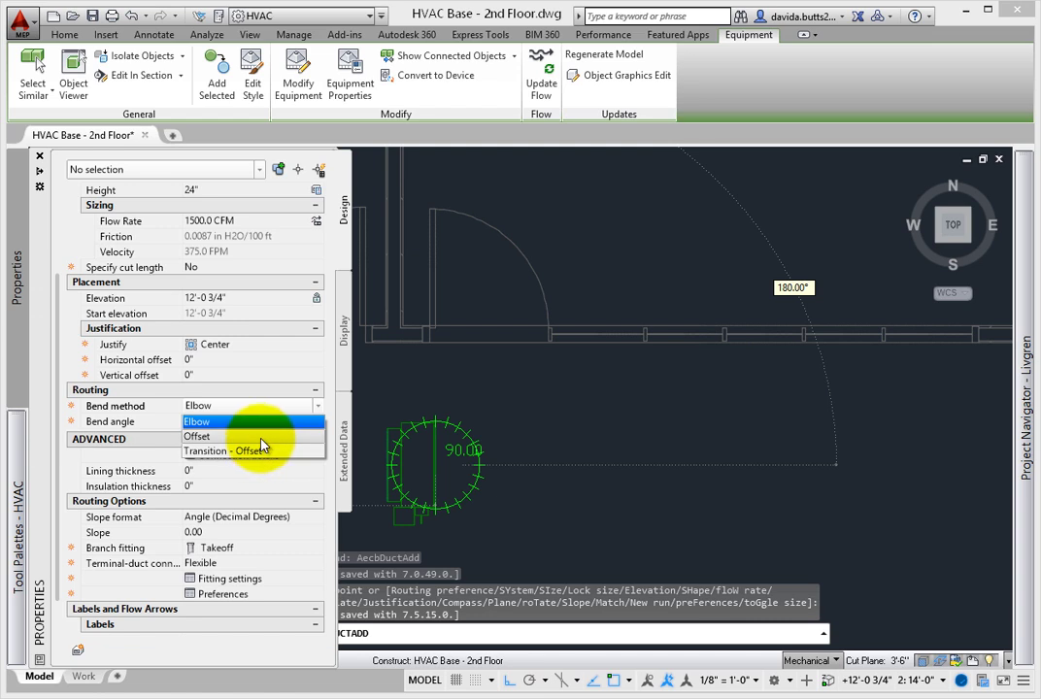
{"action": "mouse_move", "coordinate": [272, 412]}
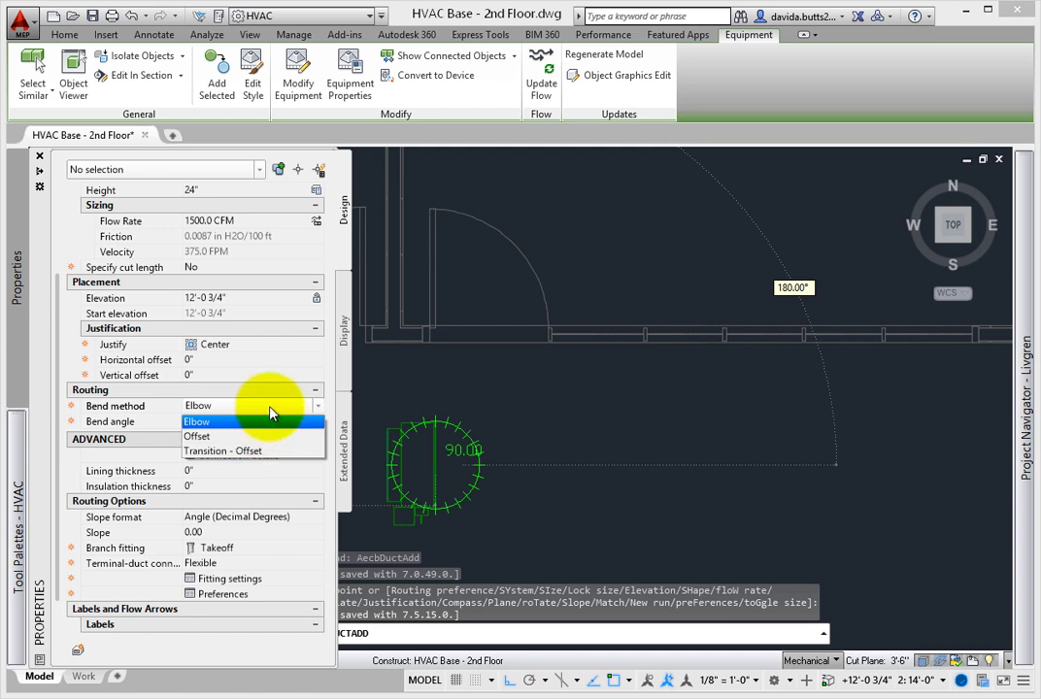
{"action": "left_click", "coordinate": [212, 421]}
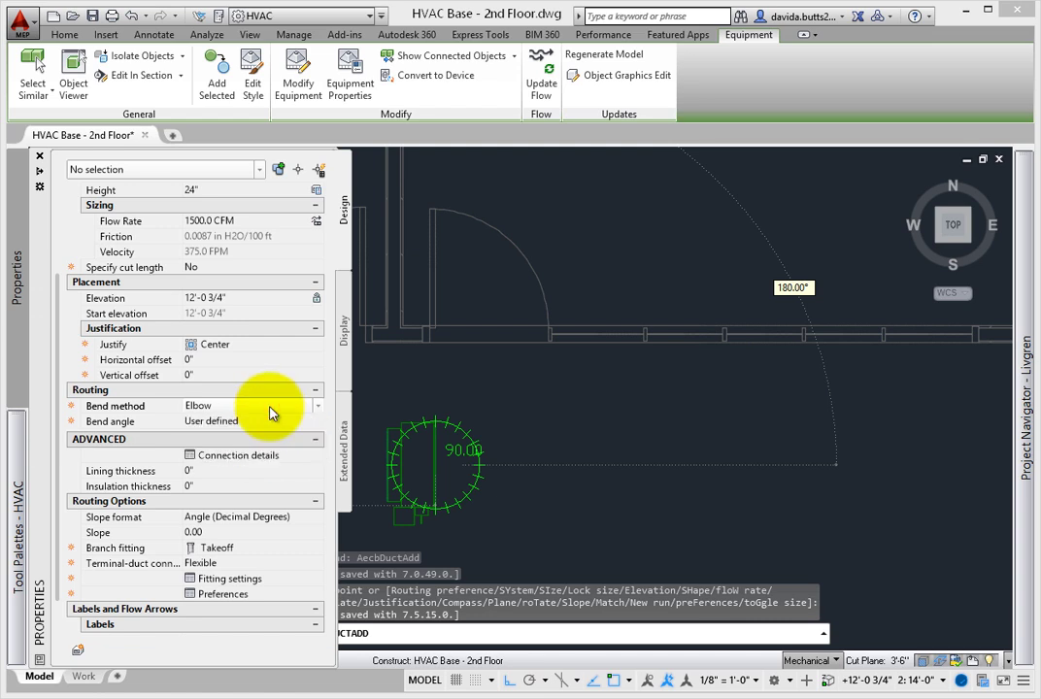
{"action": "double_click", "coordinate": [212, 420]}
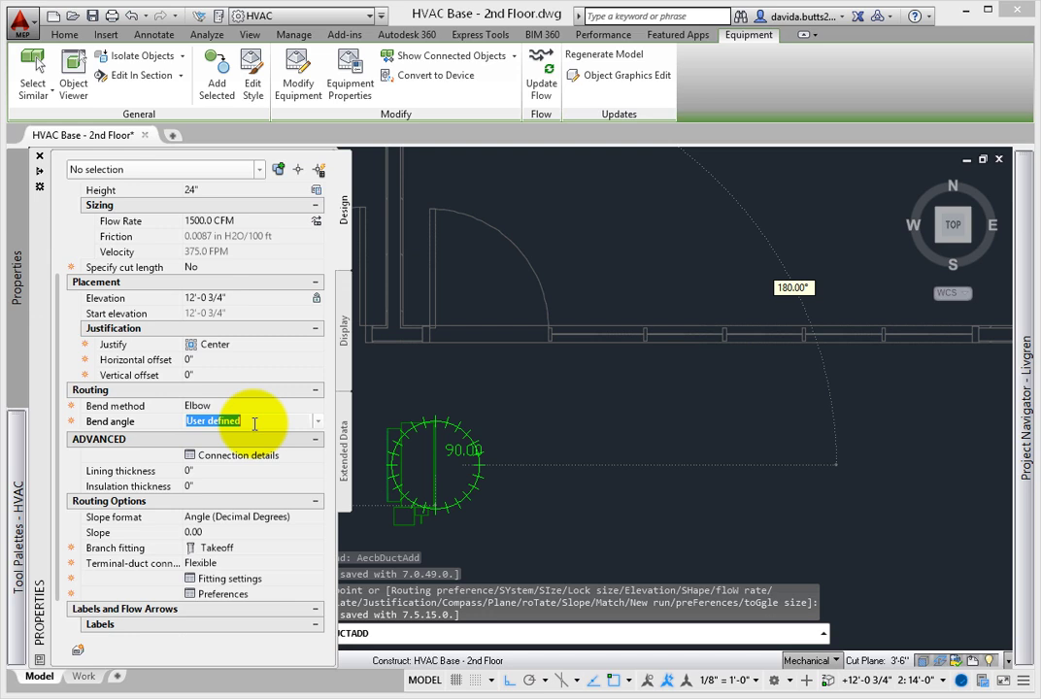
{"action": "mouse_move", "coordinate": [247, 408]}
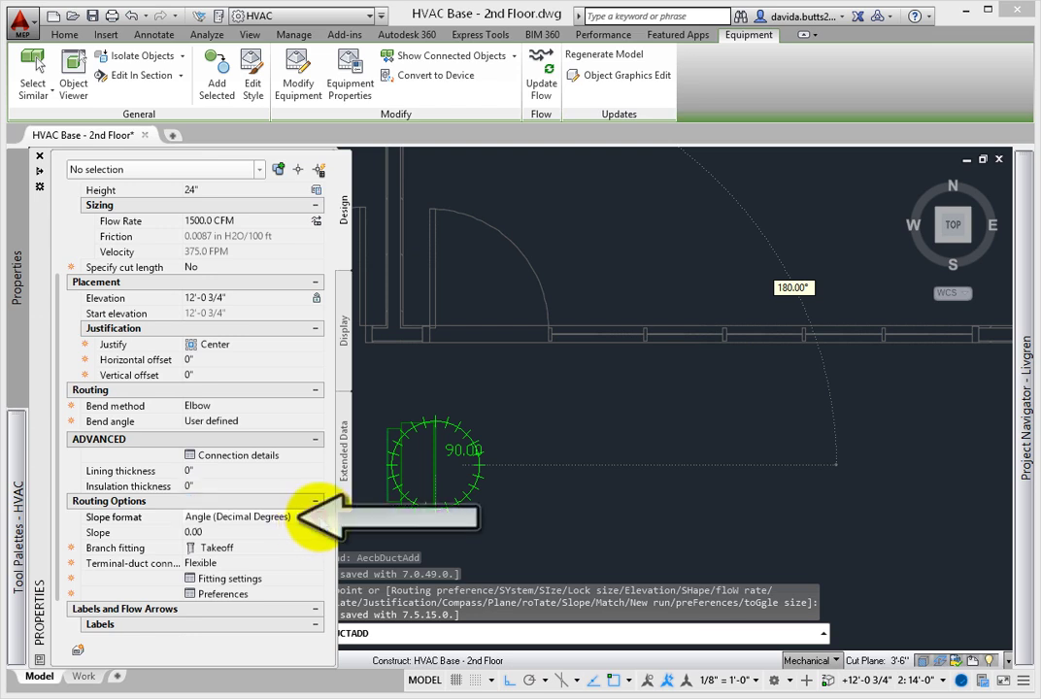
{"action": "left_click", "coordinate": [238, 516]}
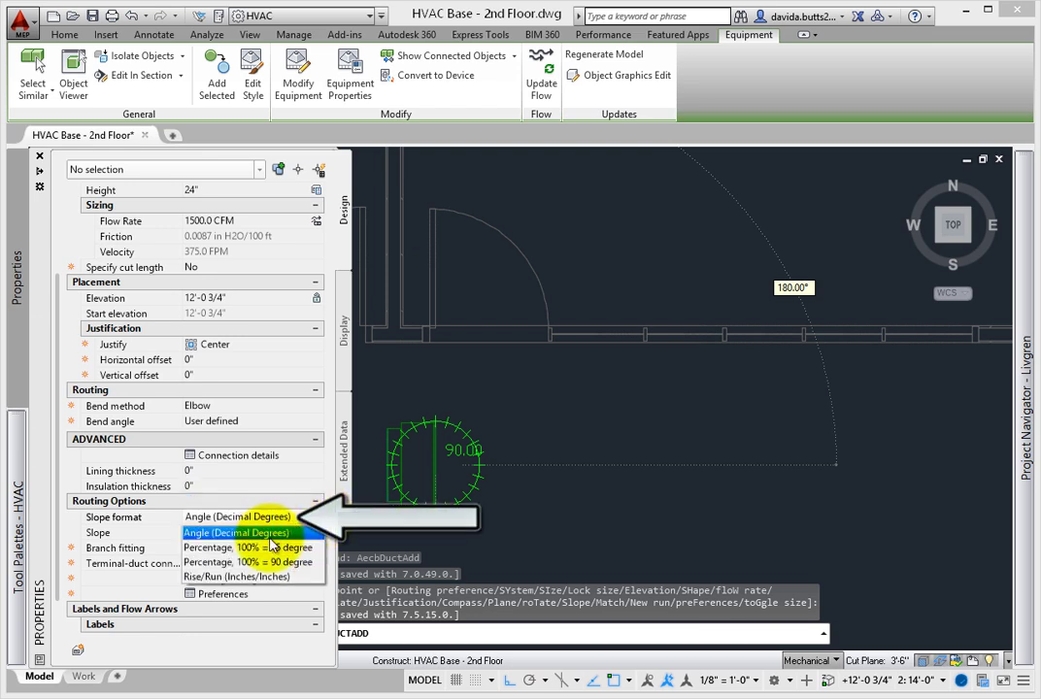
{"action": "left_click", "coordinate": [236, 533]}
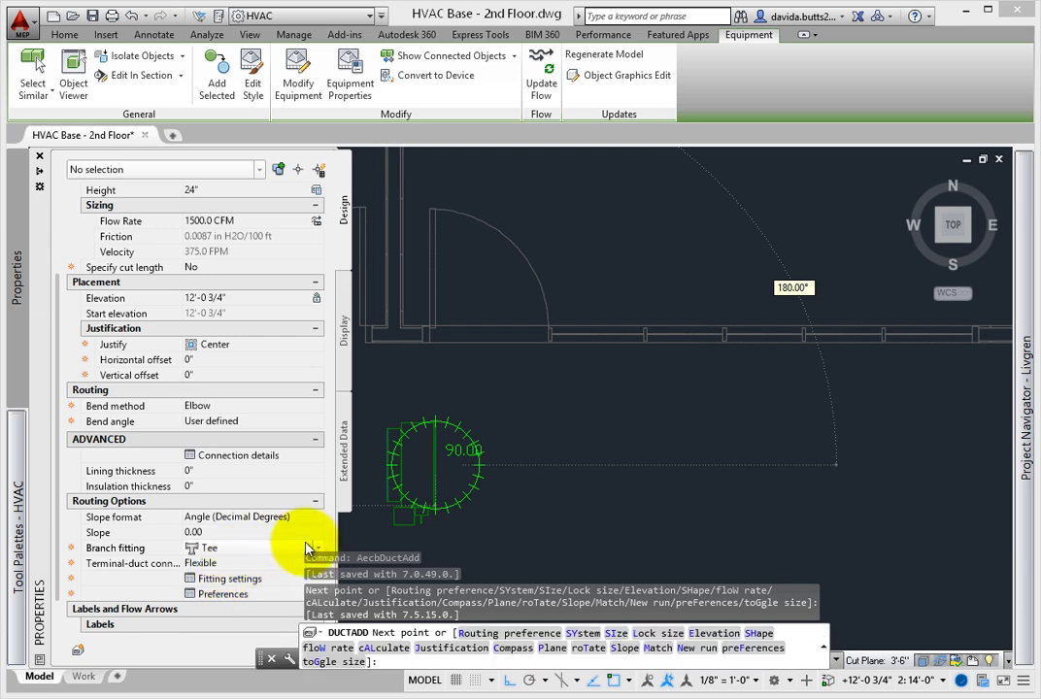
{"action": "left_click", "coordinate": [214, 547]}
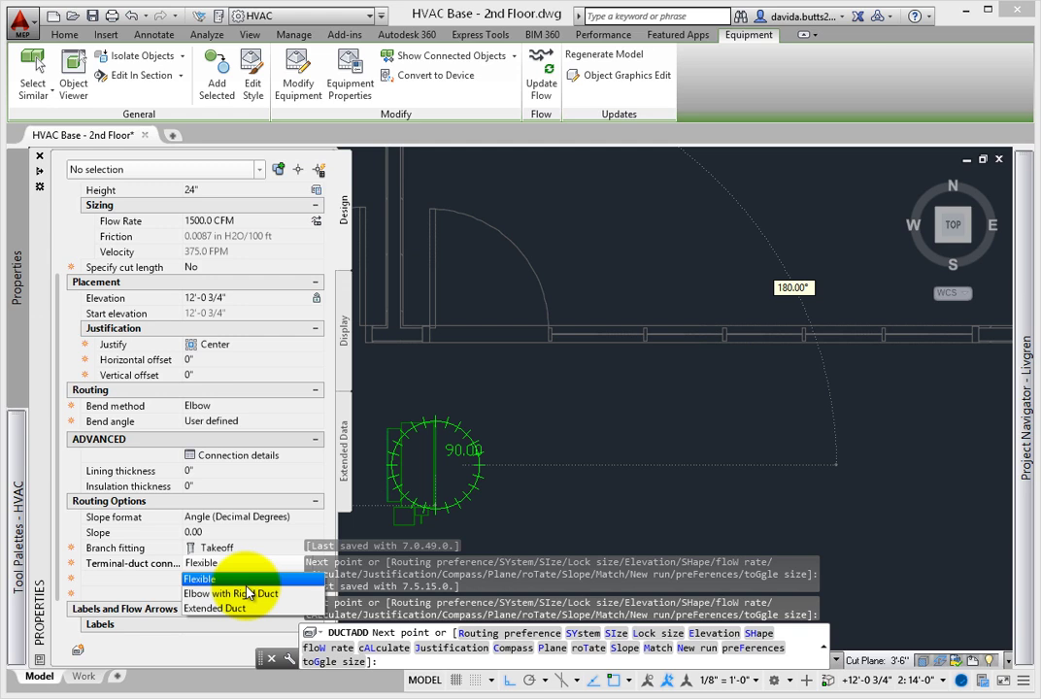
{"action": "mouse_move", "coordinate": [270, 614]}
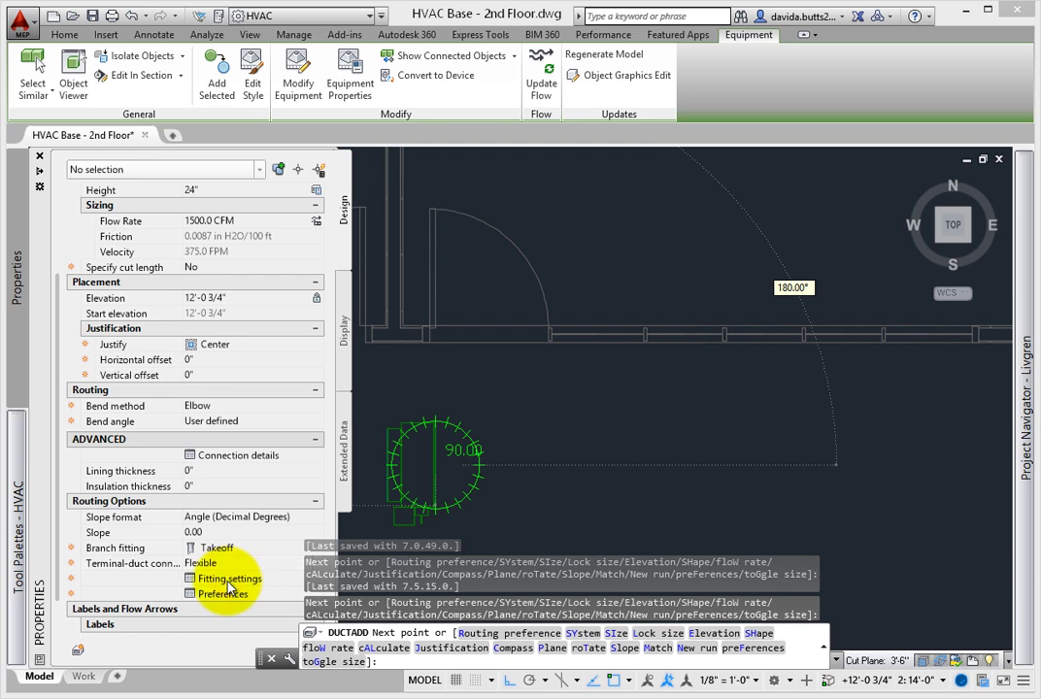
In Fitting Settings, use Rectangular Duct Reducing Elbow US Imperial for Rectangular Elbow - Reducing.
{"action": "left_click", "coordinate": [226, 577]}
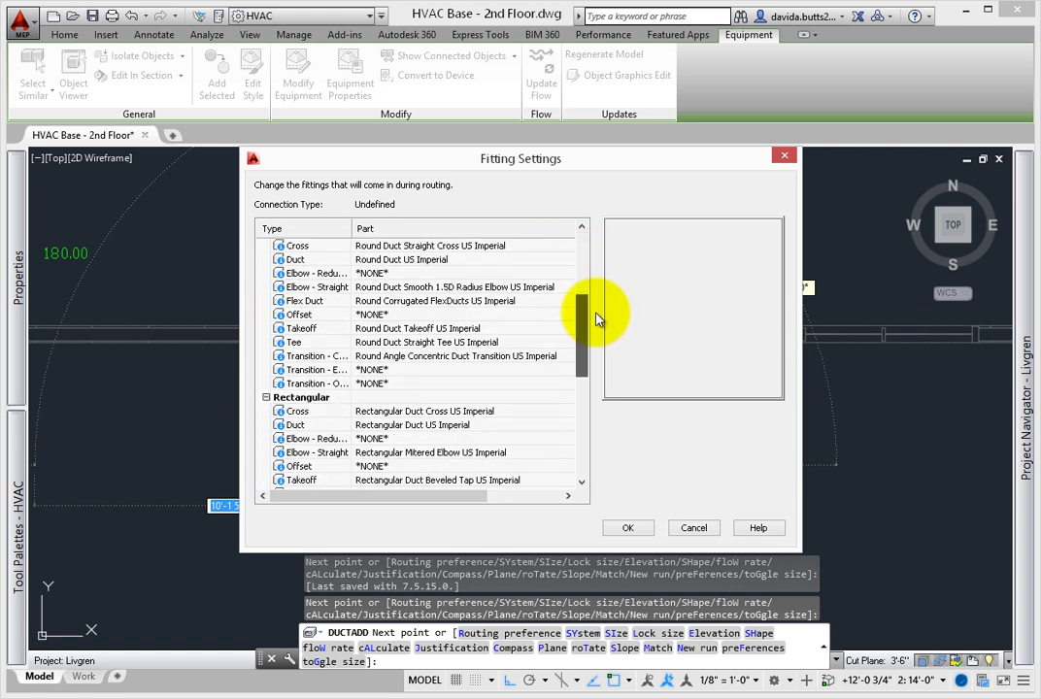
{"action": "scroll", "scroll_direction": "down", "scroll_amount": 3}
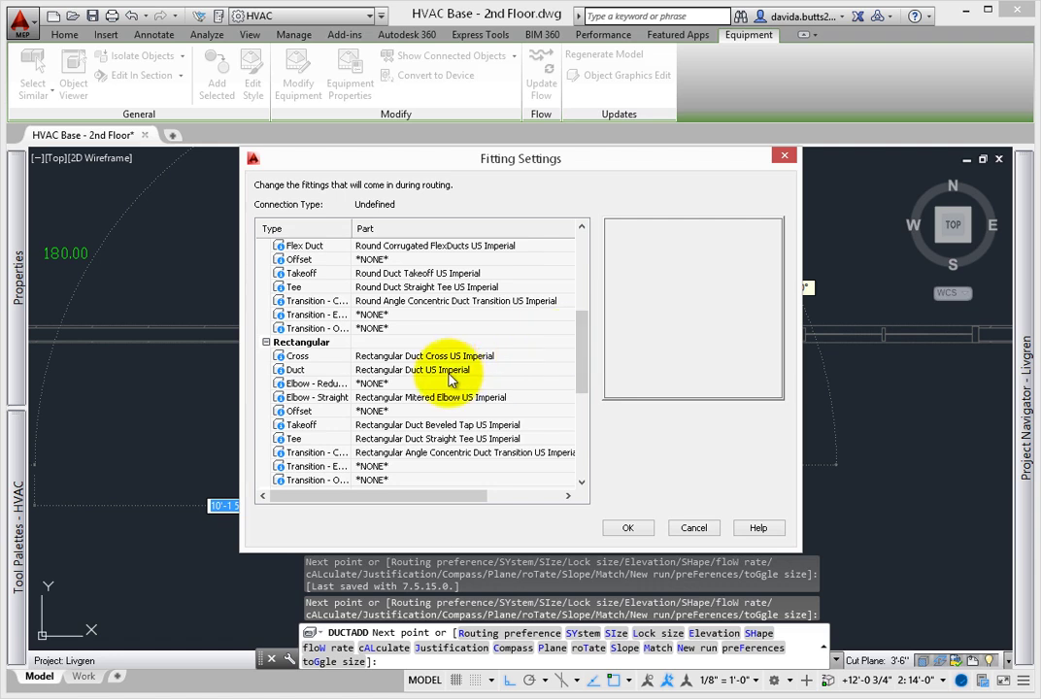
{"action": "mouse_move", "coordinate": [325, 386]}
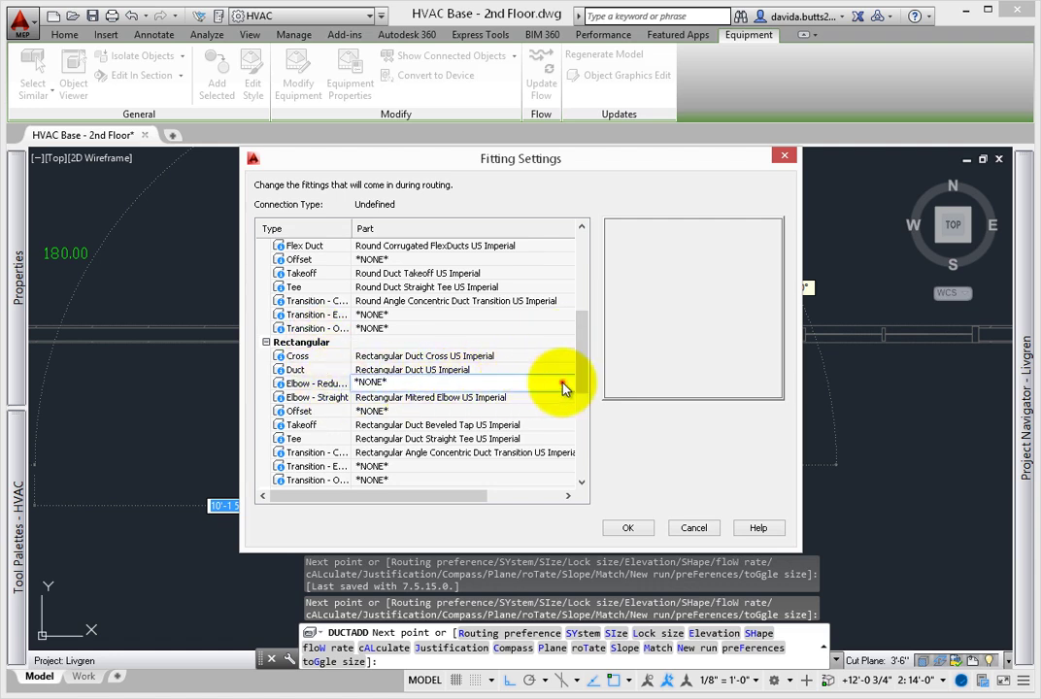
{"action": "left_click", "coordinate": [464, 397]}
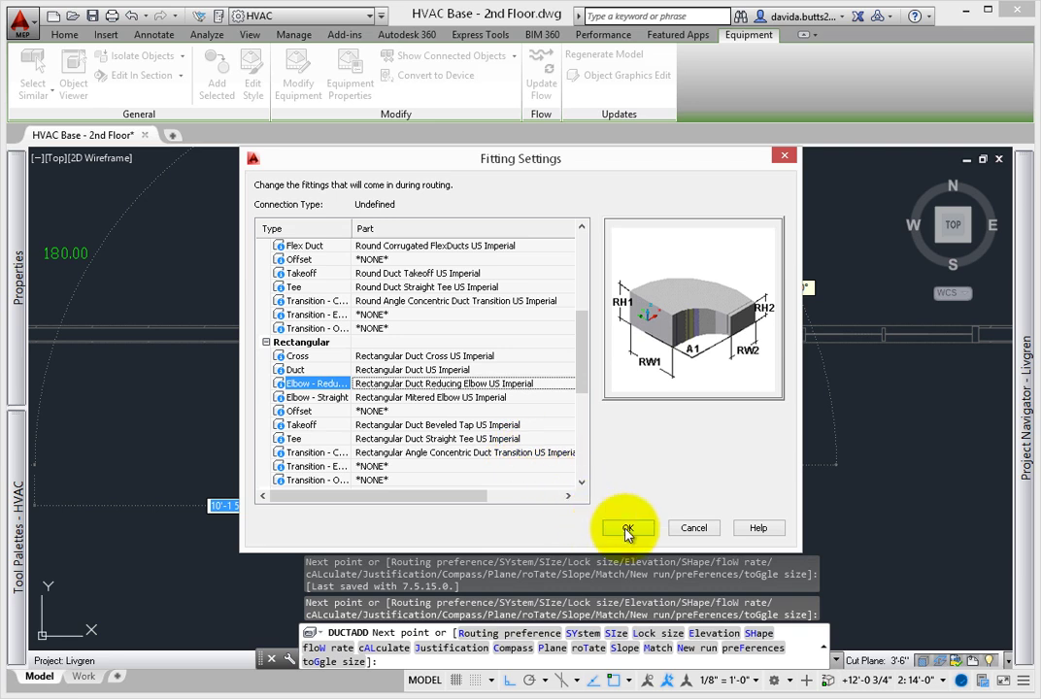
{"action": "left_click", "coordinate": [622, 528]}
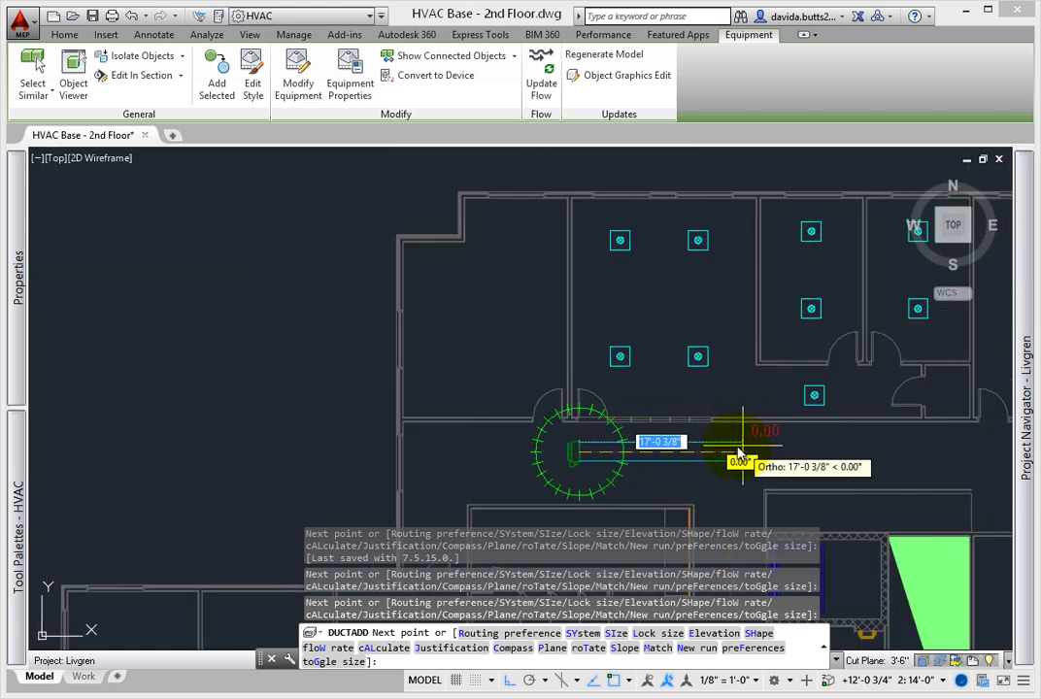
{"action": "mouse_move", "coordinate": [719, 457]}
{"action": "type", "text": "20'"}
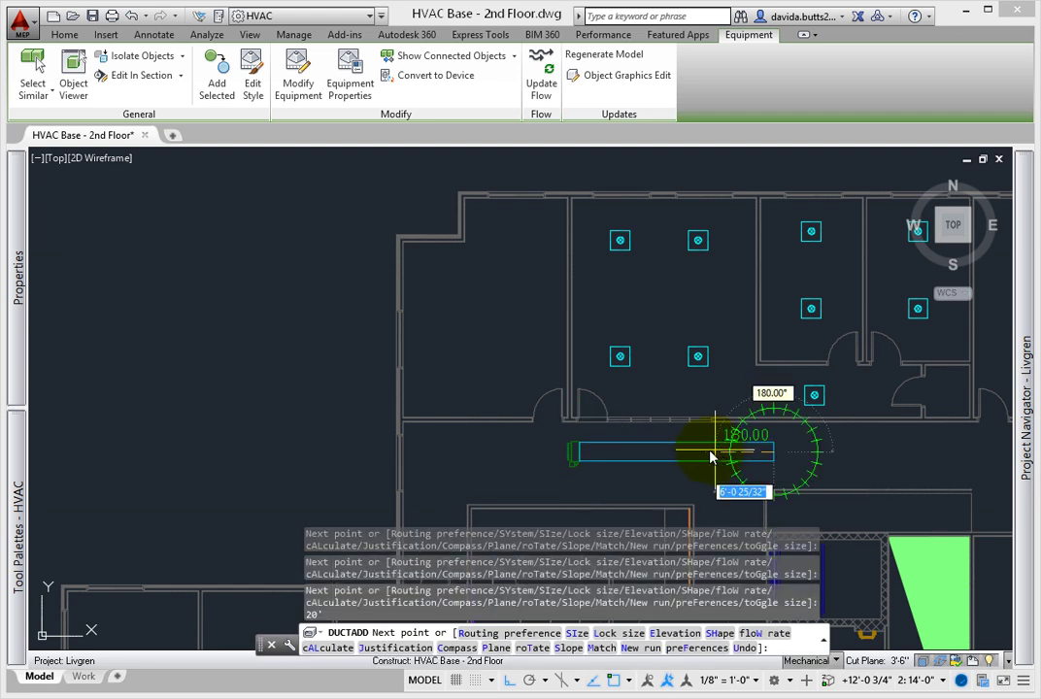
{"action": "mouse_move", "coordinate": [53, 305]}
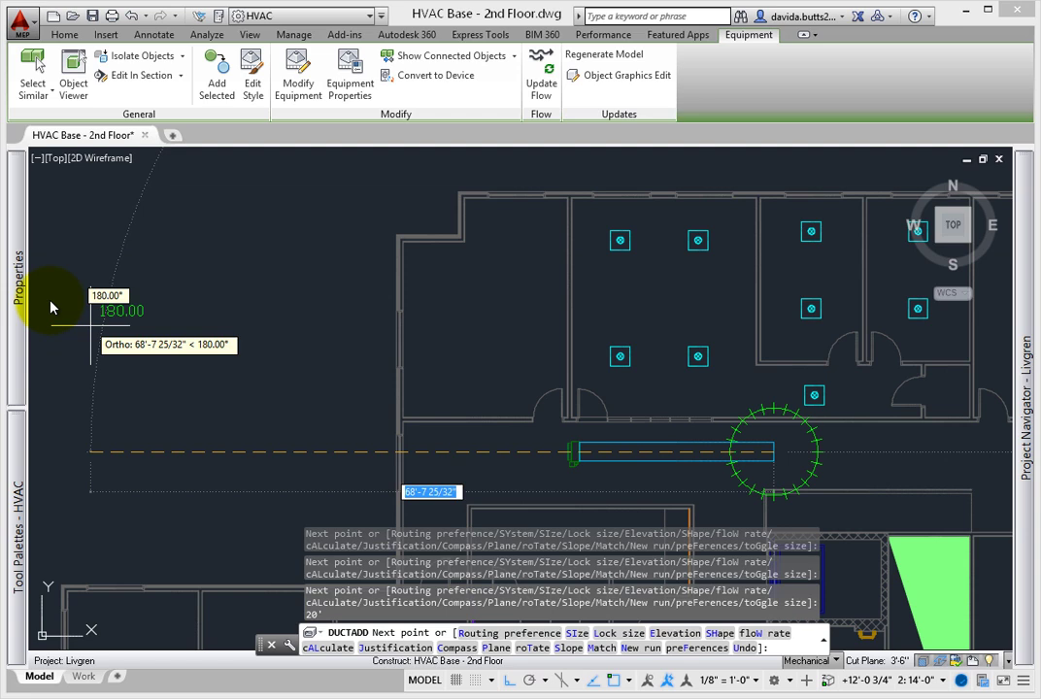
Bring up the duct routing properties after placing the 20' supply segment.
{"action": "left_click", "coordinate": [18, 281]}
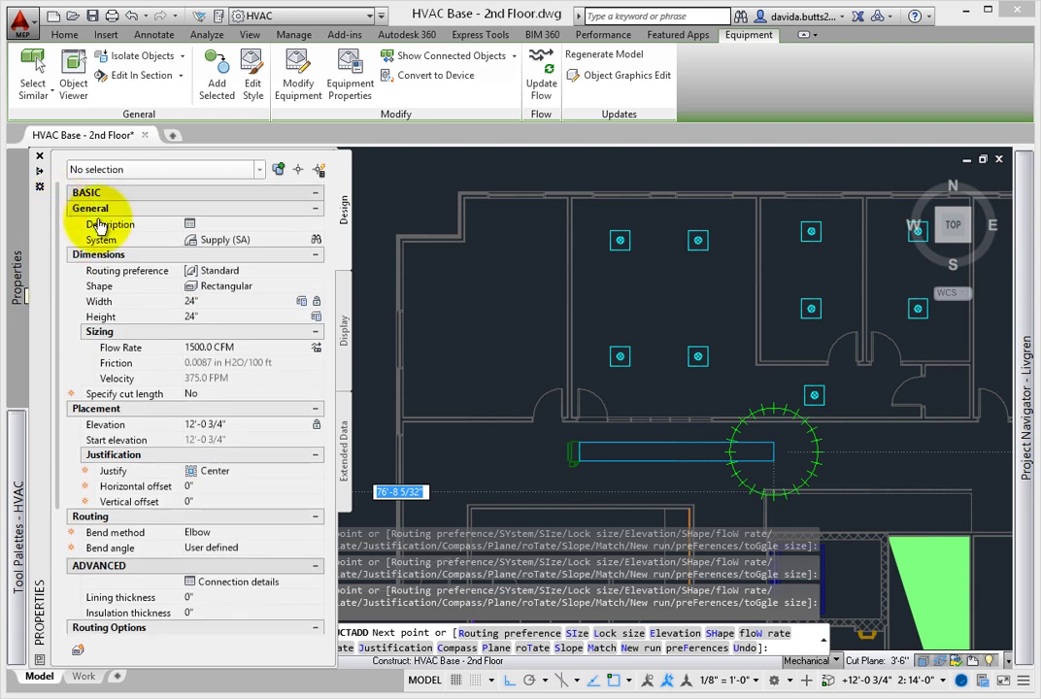
Make the next section 12-inch round with a 30 Deg round-to-rectangular angle transition.
{"action": "left_click", "coordinate": [317, 286]}
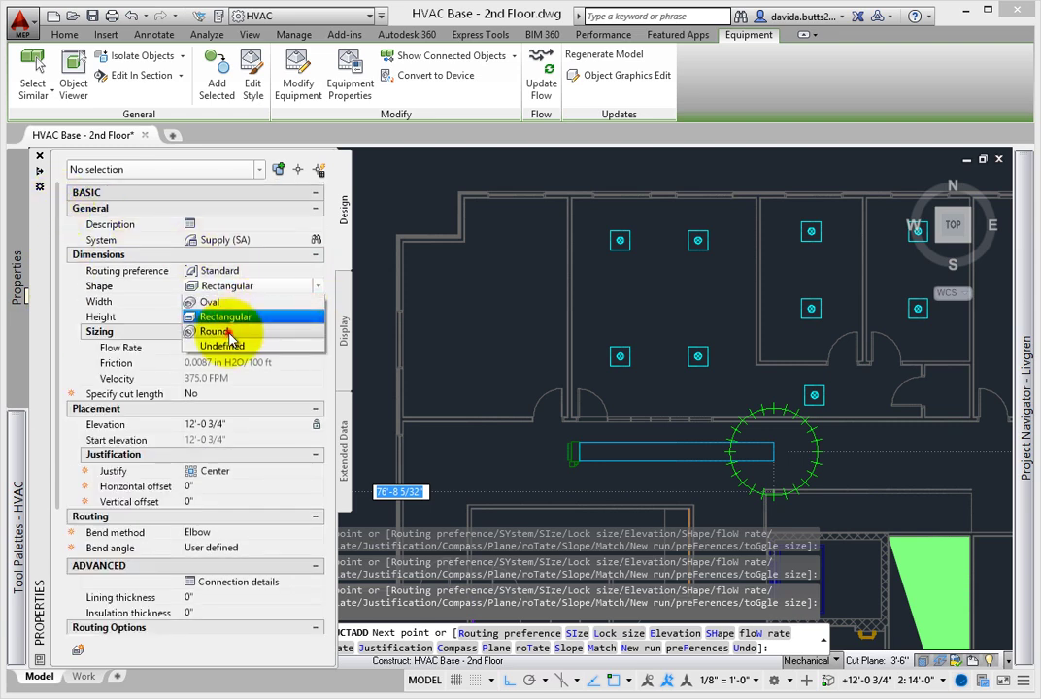
{"action": "left_click", "coordinate": [216, 332]}
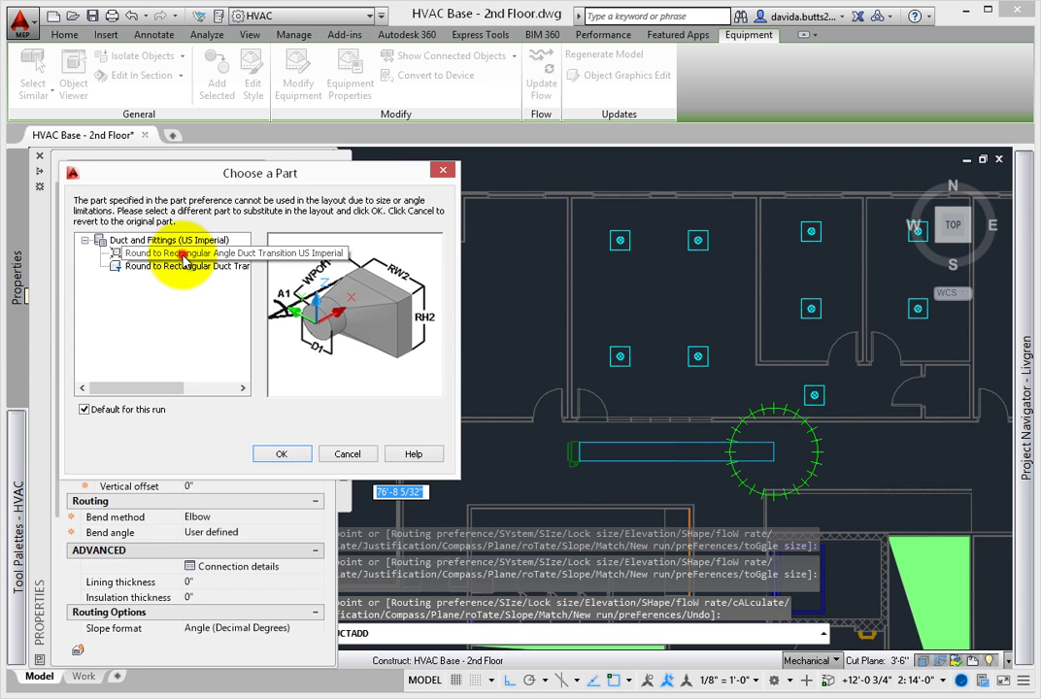
{"action": "left_click", "coordinate": [281, 454]}
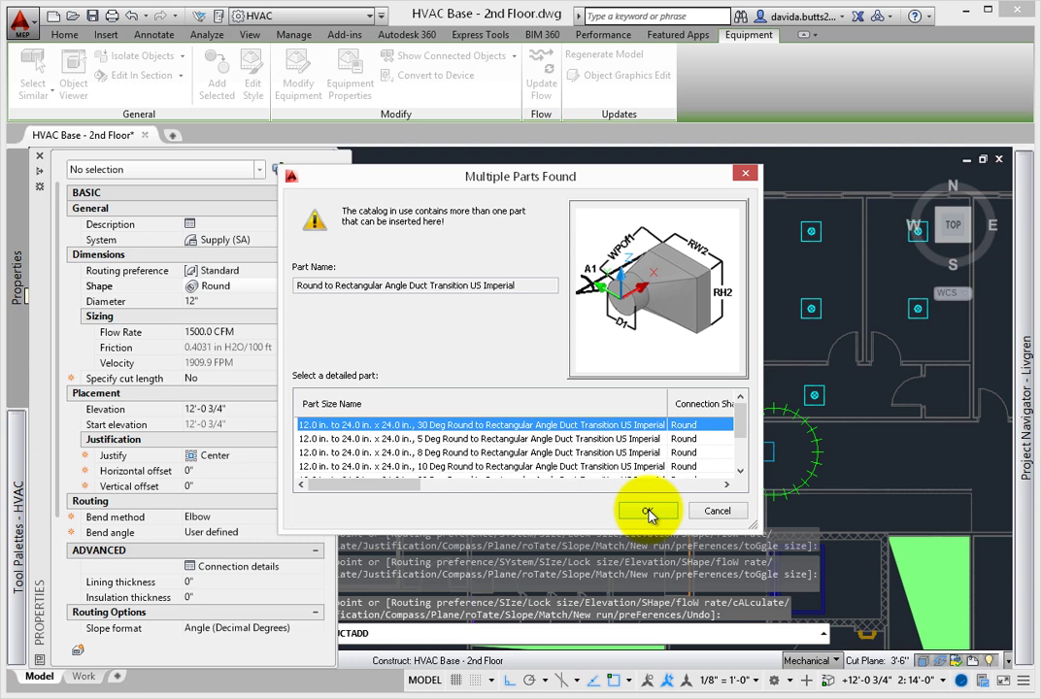
{"action": "left_click", "coordinate": [647, 510]}
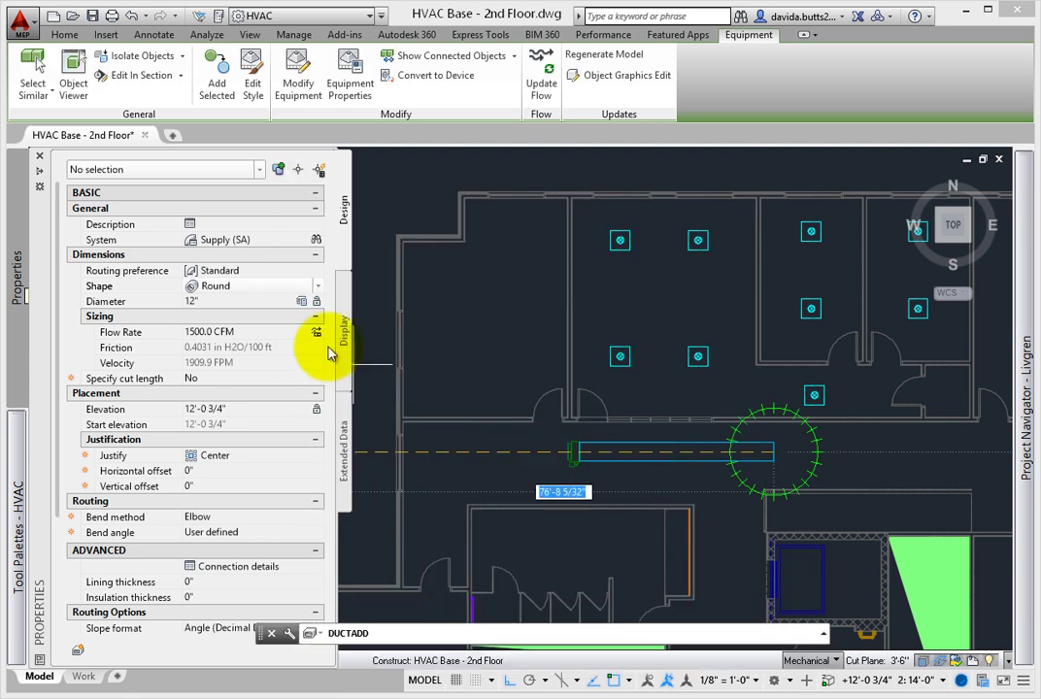
{"action": "left_click", "coordinate": [317, 301]}
{"action": "type", "text": "20'"}
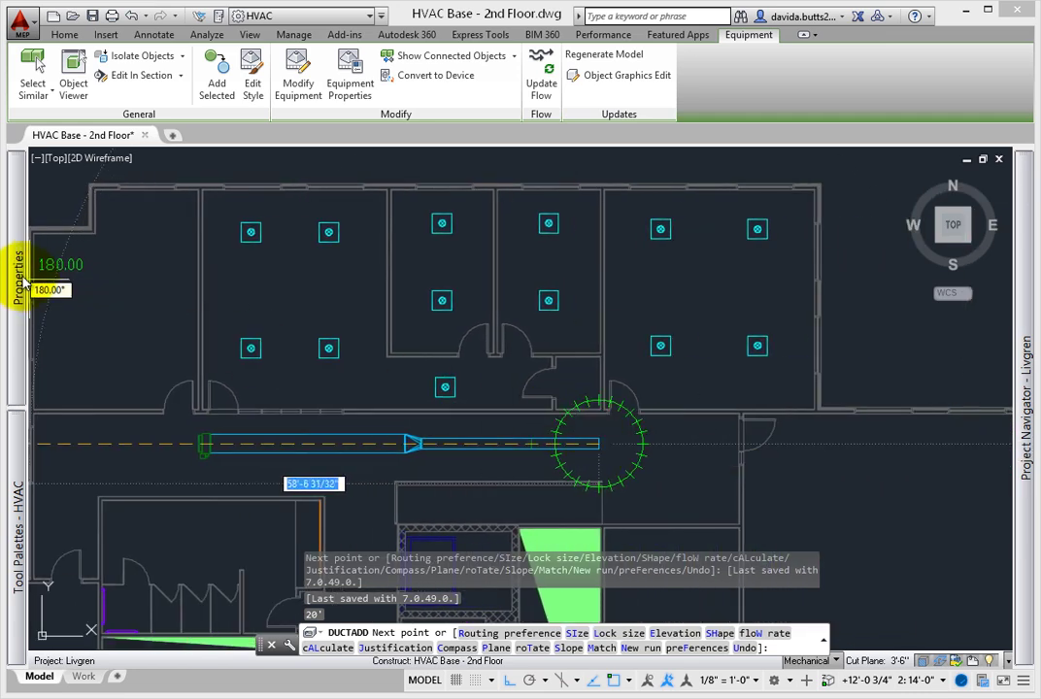
Change the main's diameter, turn it north at the corner, and end 24' into the office.
{"action": "left_click", "coordinate": [16, 276]}
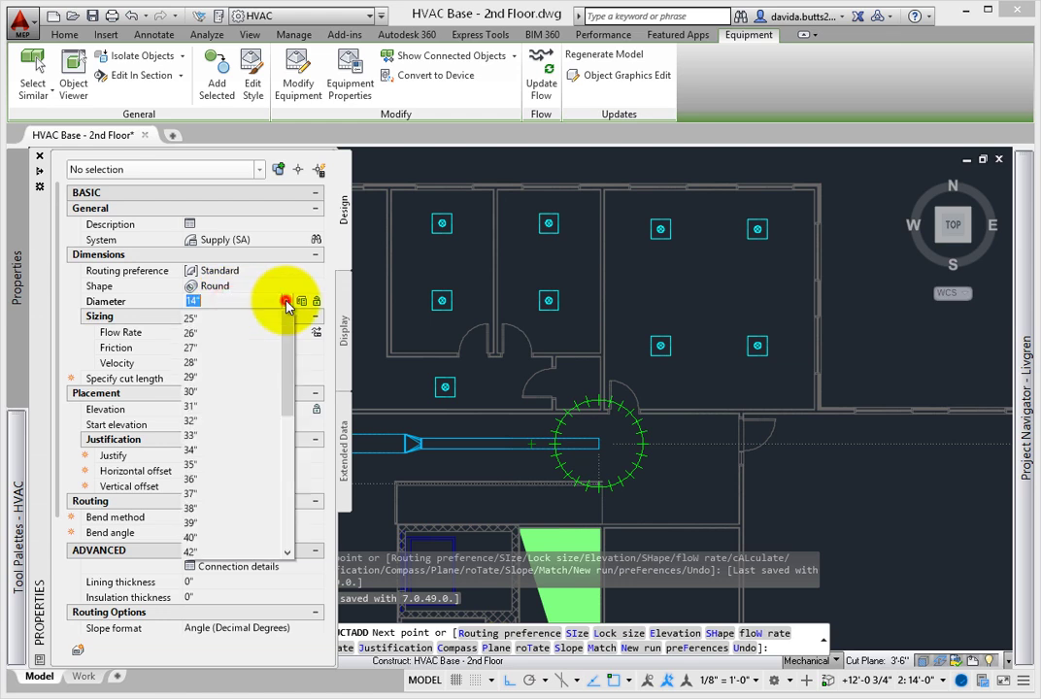
{"action": "left_click", "coordinate": [288, 301]}
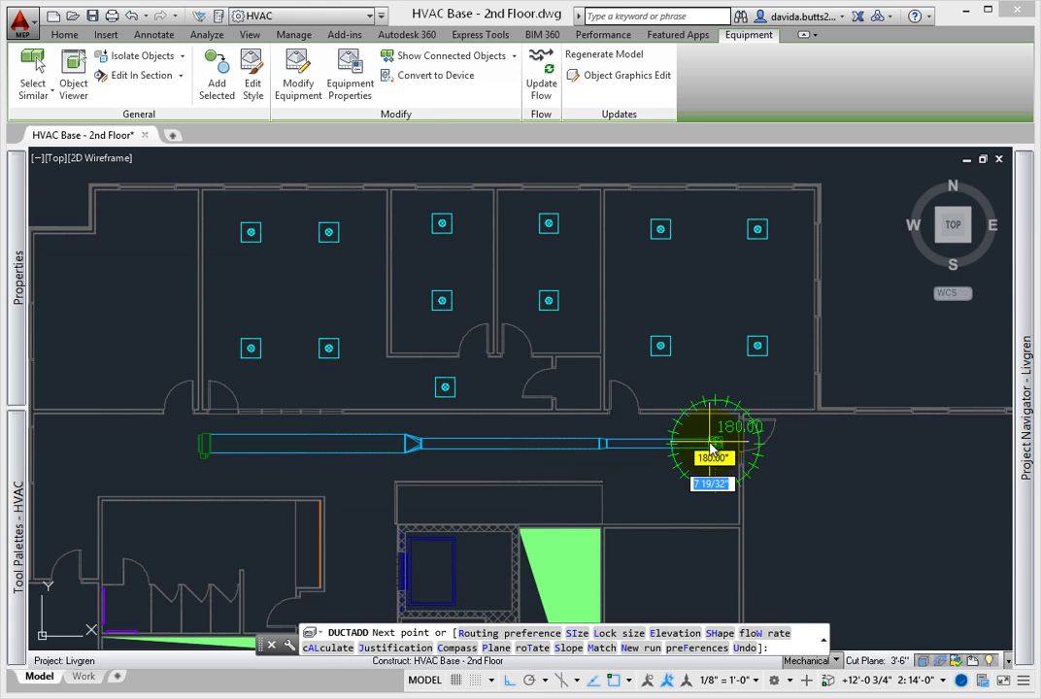
{"action": "left_click", "coordinate": [714, 448]}
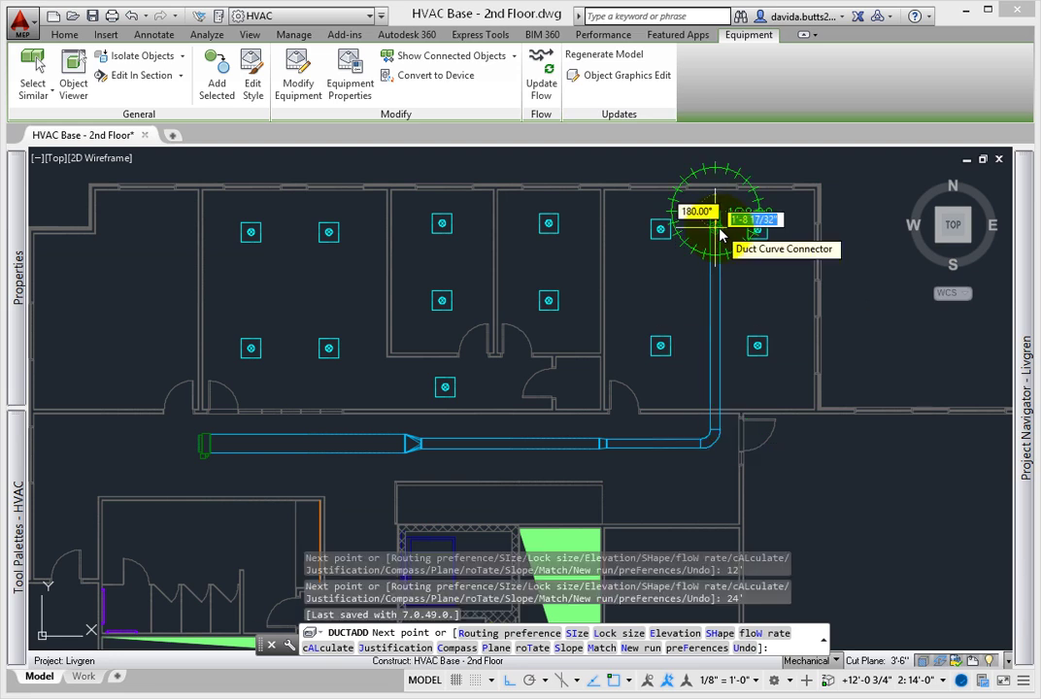
{"action": "key", "text": "Return"}
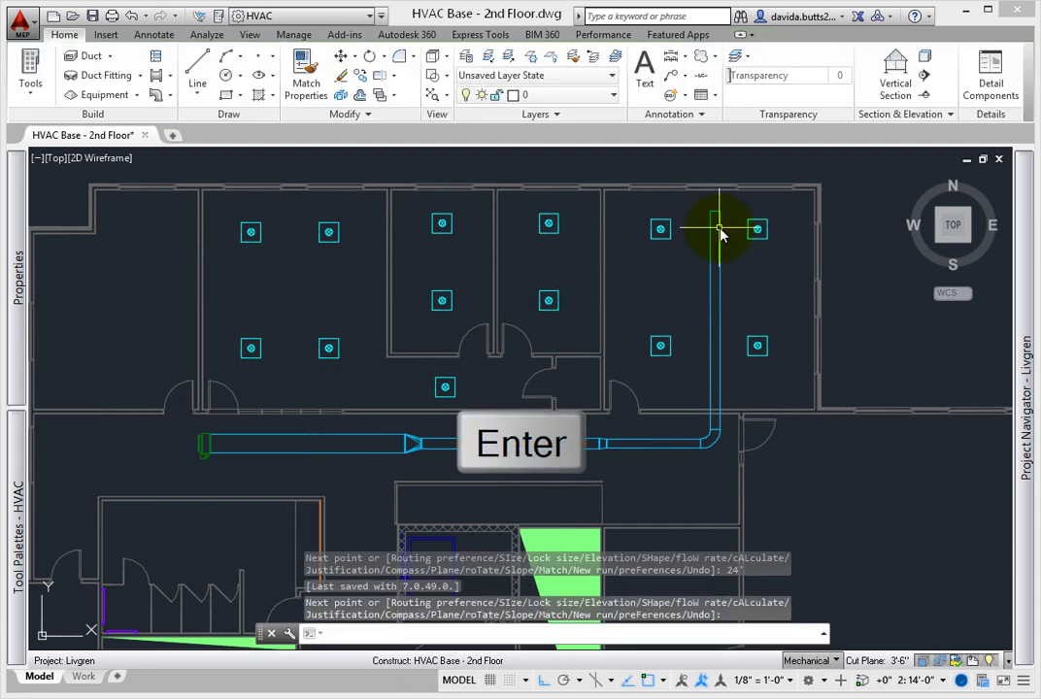
{"action": "key", "text": "Return"}
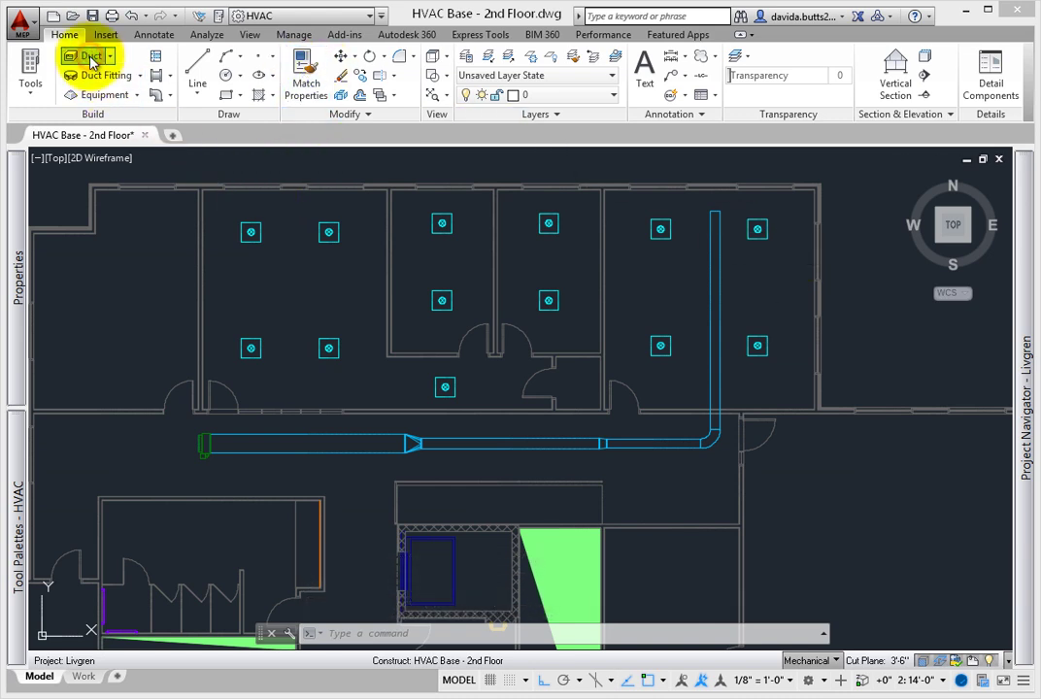
Start a new duct, check its diameter, toggle snapping, and pick the main's northern end.
{"action": "left_click", "coordinate": [87, 55]}
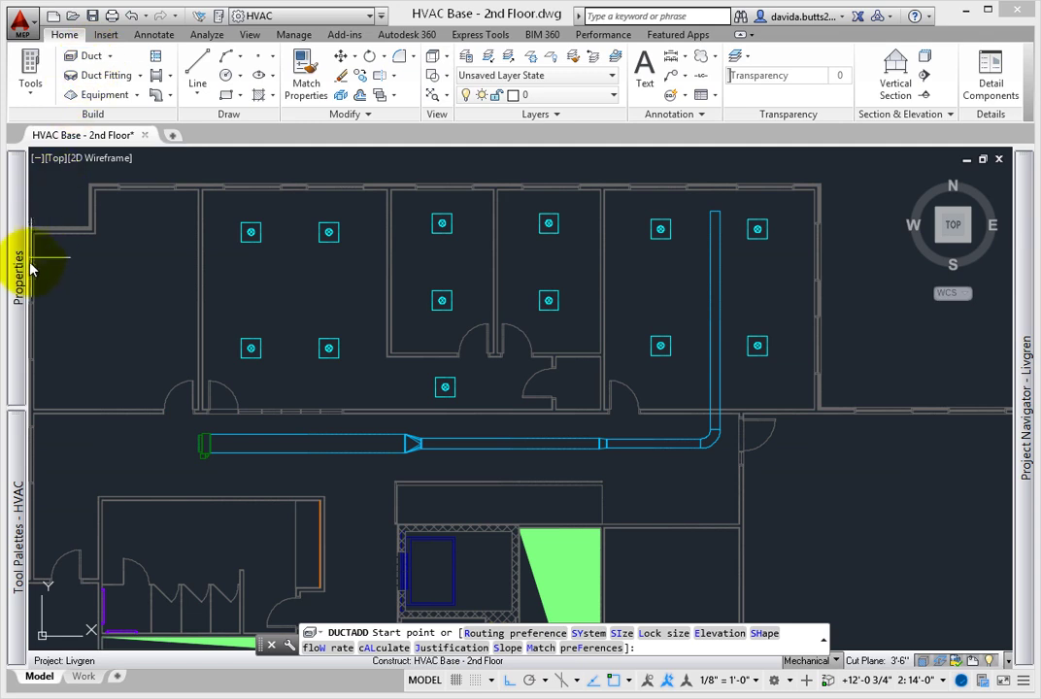
{"action": "left_click", "coordinate": [17, 267]}
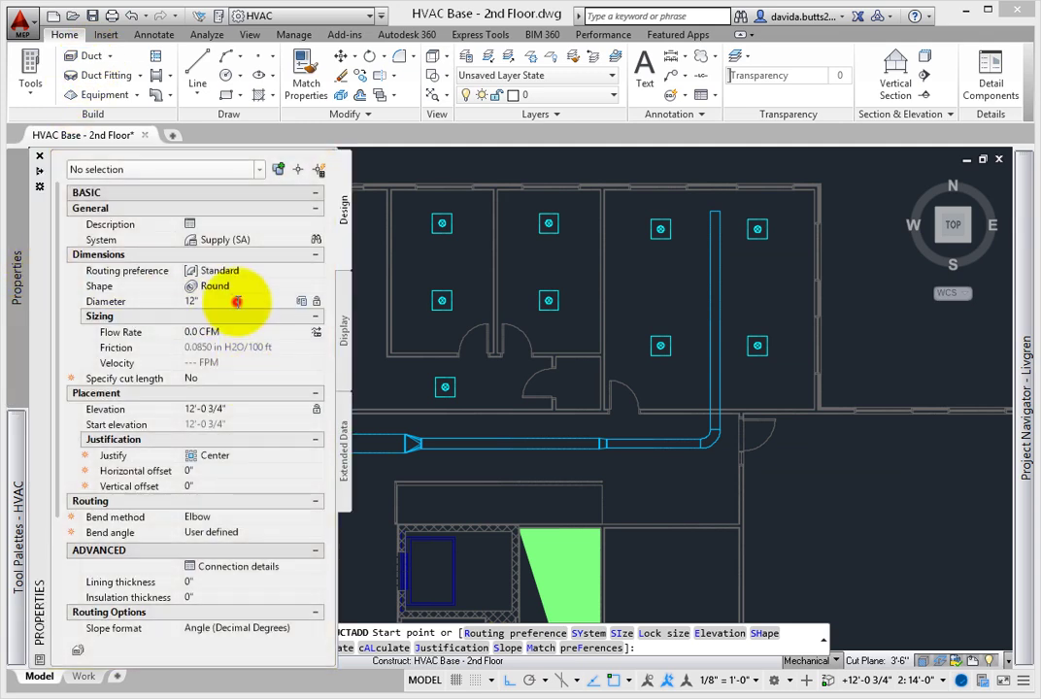
{"action": "left_click", "coordinate": [301, 300]}
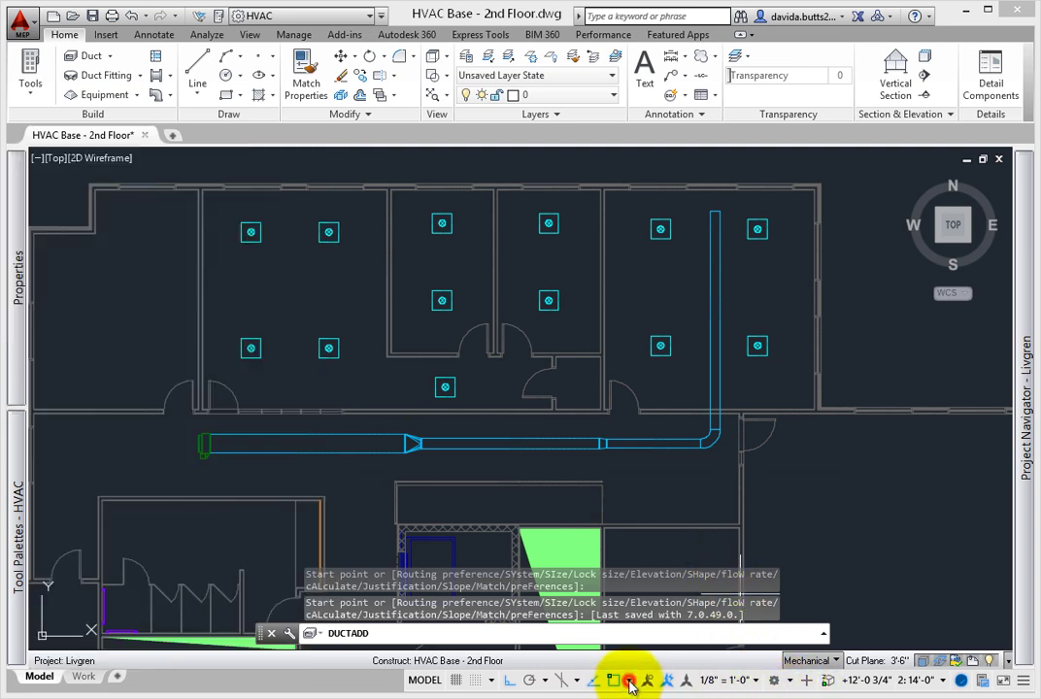
{"action": "left_click", "coordinate": [630, 679]}
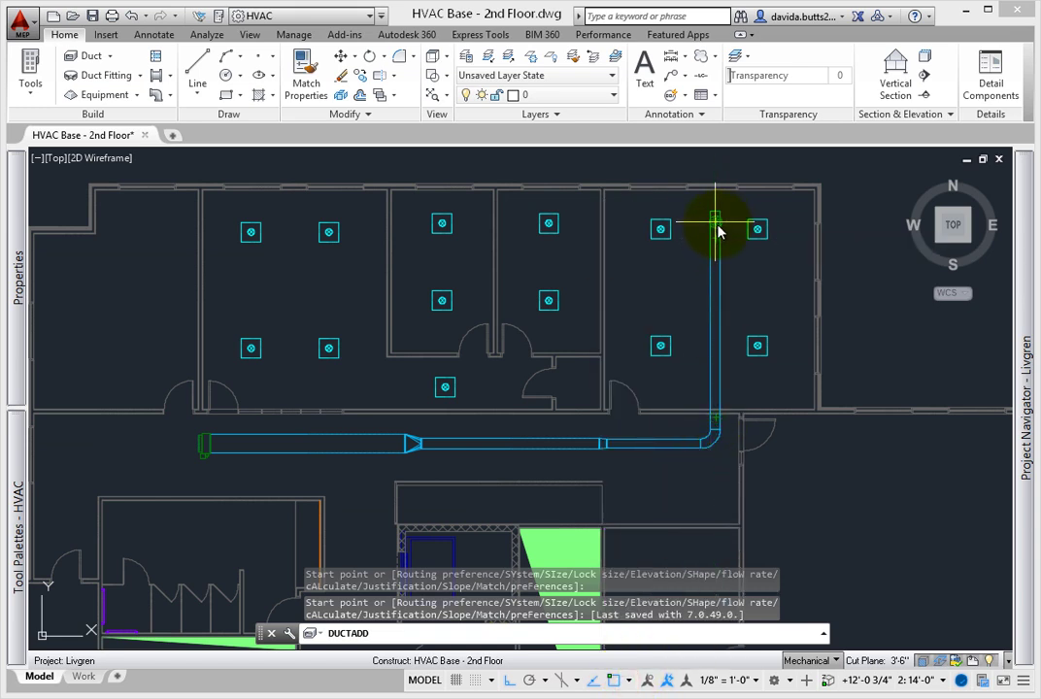
{"action": "left_click", "coordinate": [716, 226]}
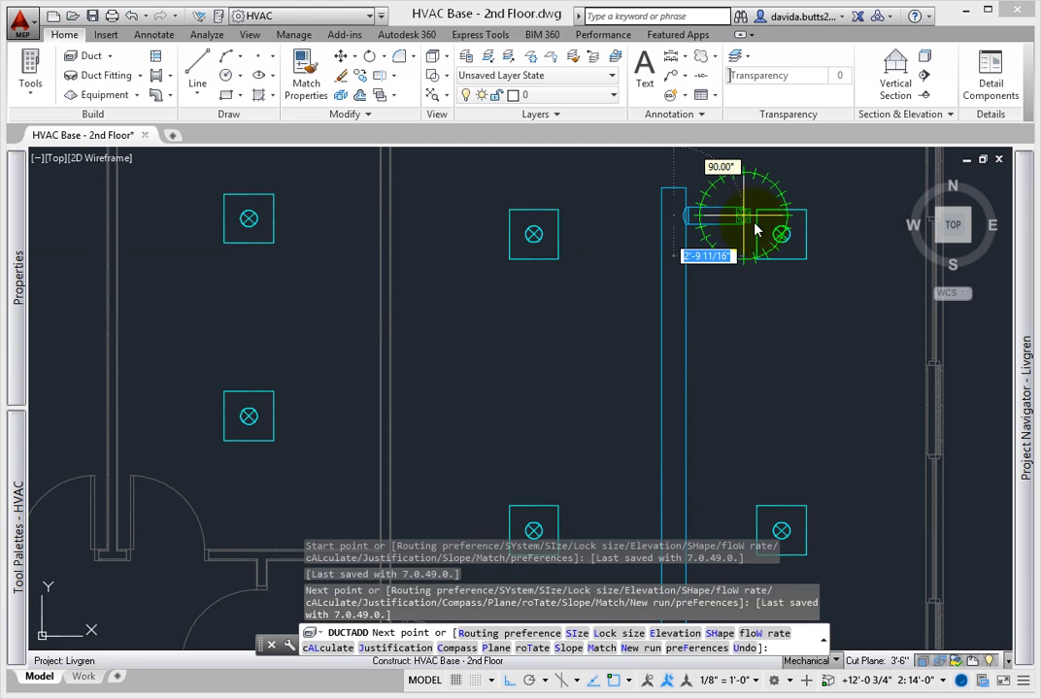
Open the Properties palette and scroll to set the branch diameter to 8".
{"action": "left_click", "coordinate": [16, 263]}
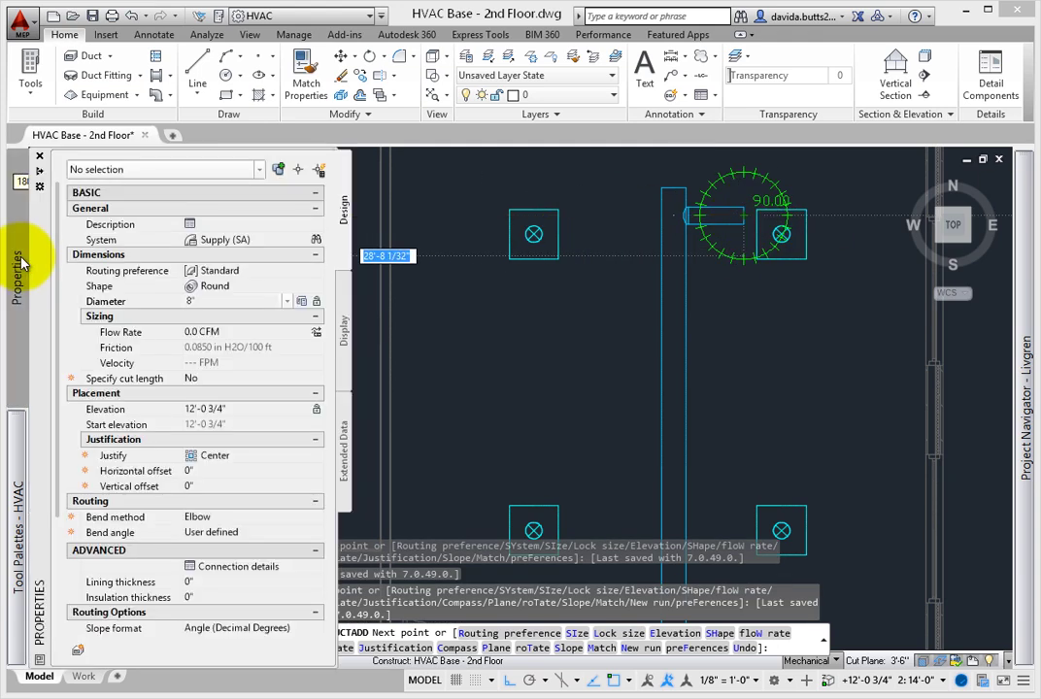
{"action": "scroll", "scroll_direction": "down", "scroll_amount": 3}
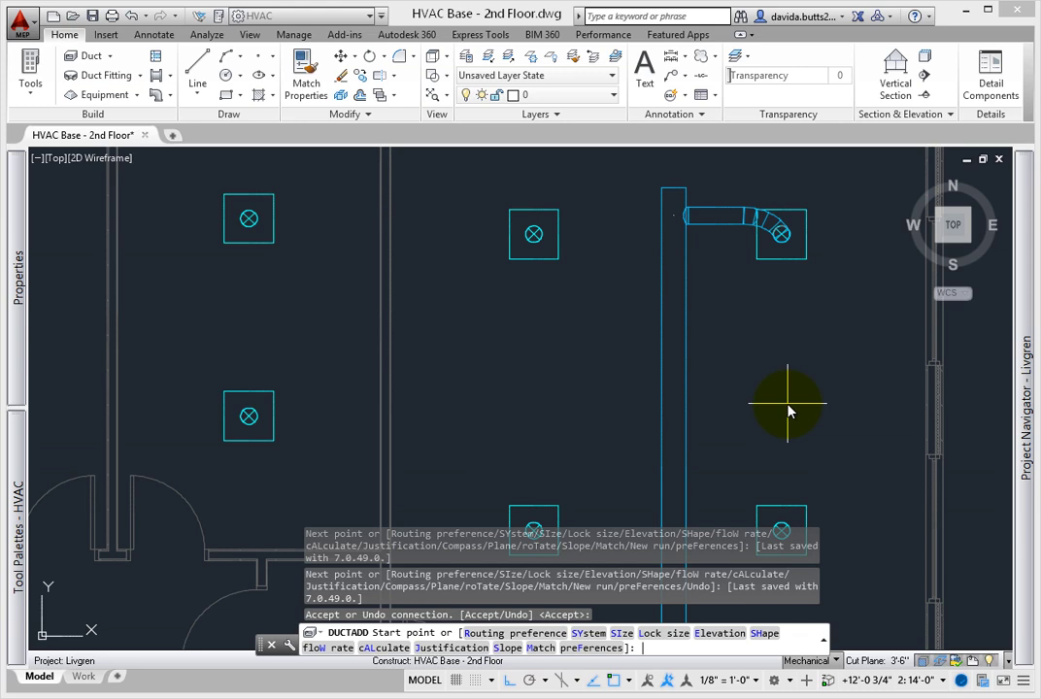
{"action": "mouse_move", "coordinate": [665, 252]}
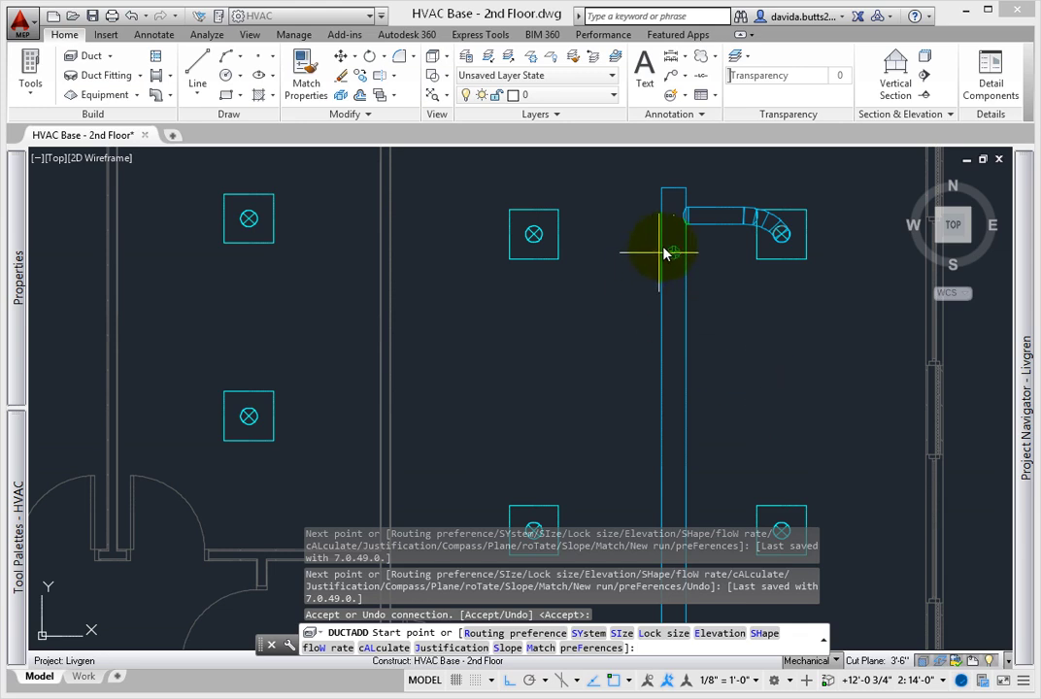
{"action": "mouse_move", "coordinate": [668, 214]}
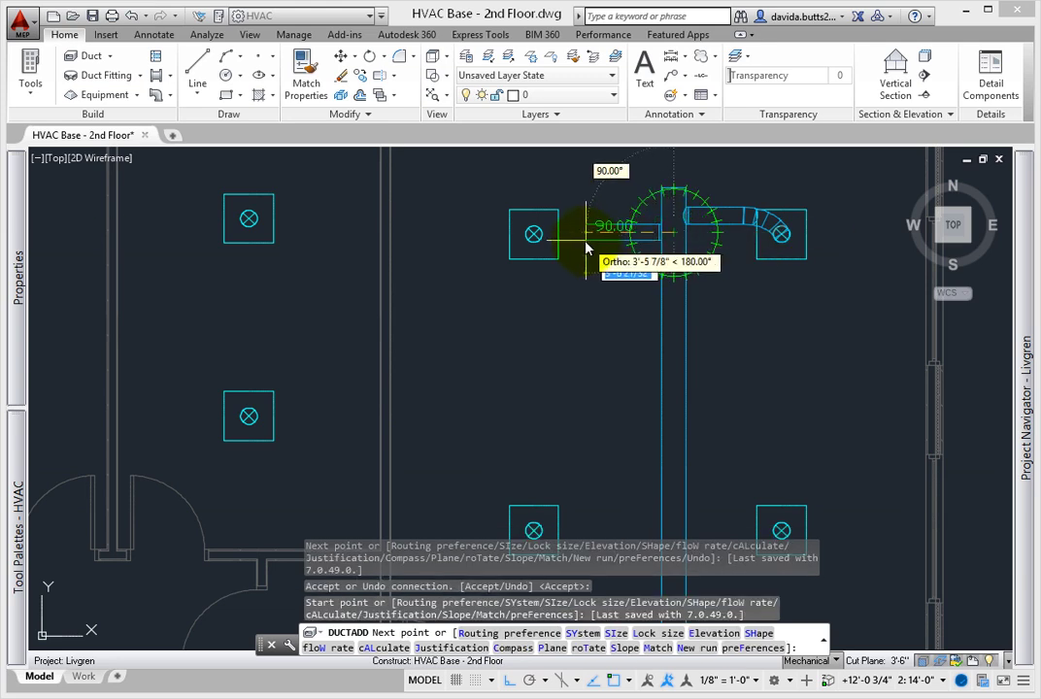
Route a round branch west into the left diffuser and start another east toward the right diffuser.
{"action": "left_click", "coordinate": [534, 235]}
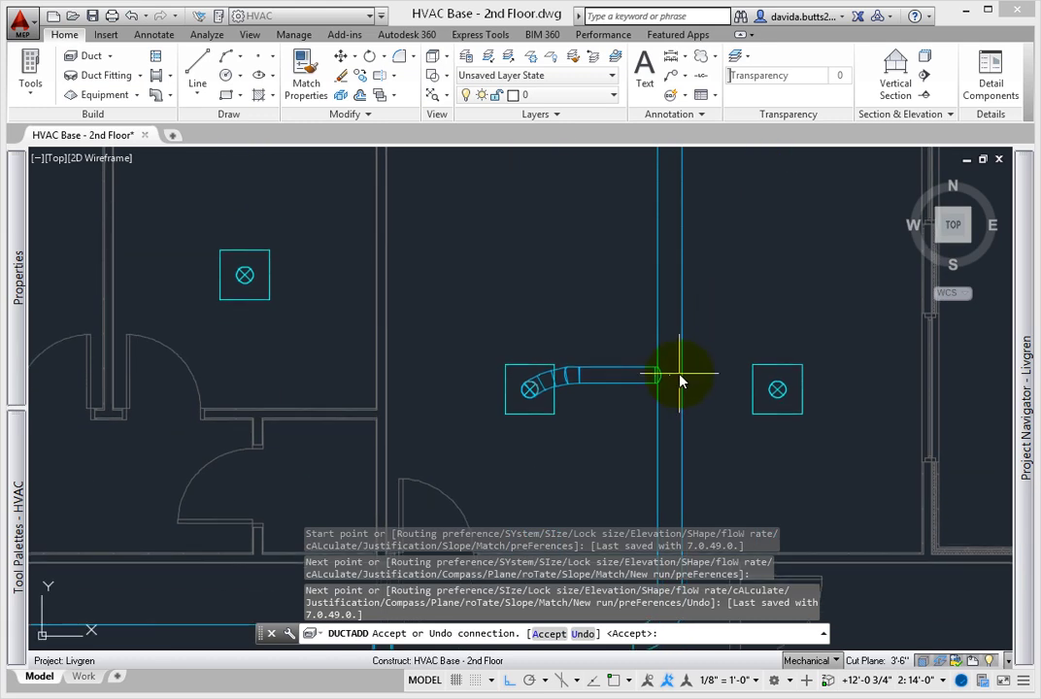
{"action": "left_click", "coordinate": [679, 379]}
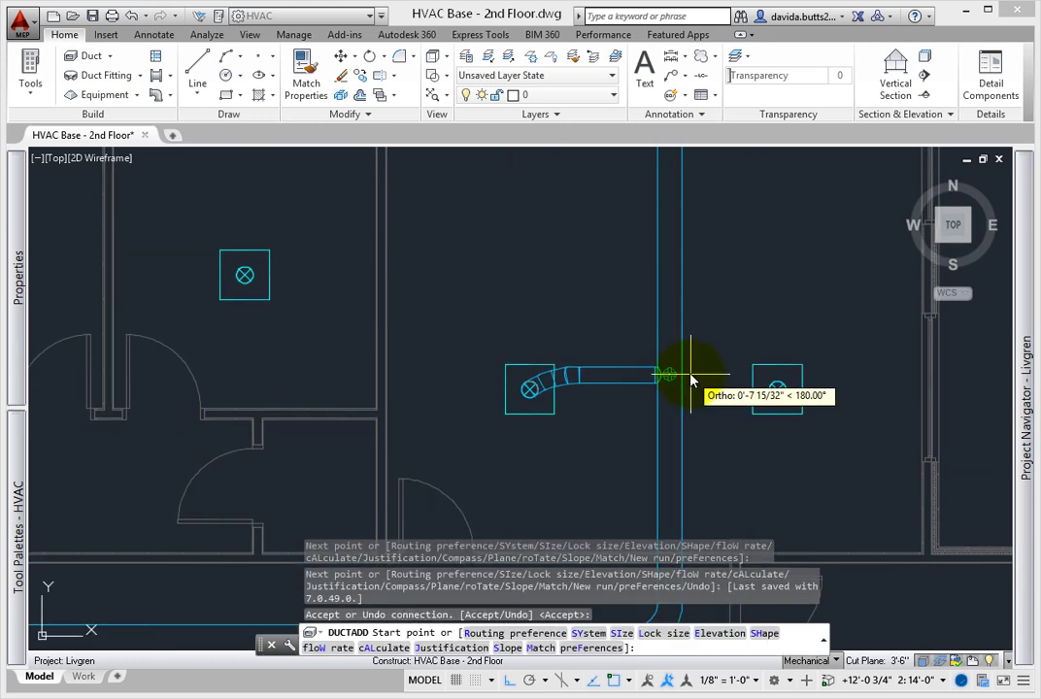
{"action": "left_click", "coordinate": [734, 378]}
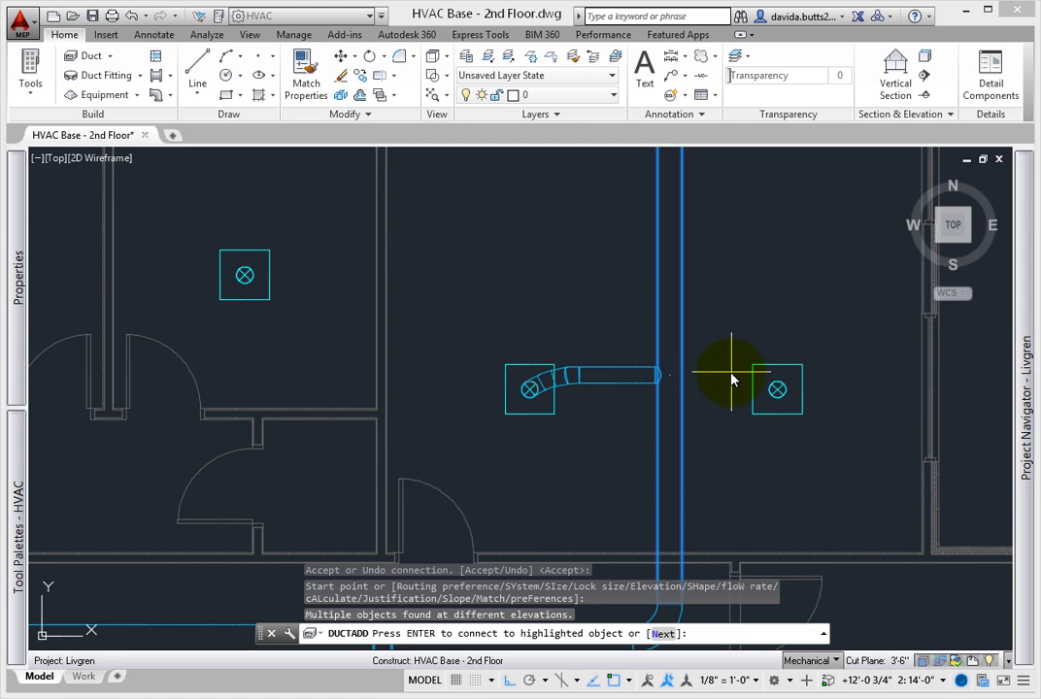
{"action": "left_click", "coordinate": [732, 377]}
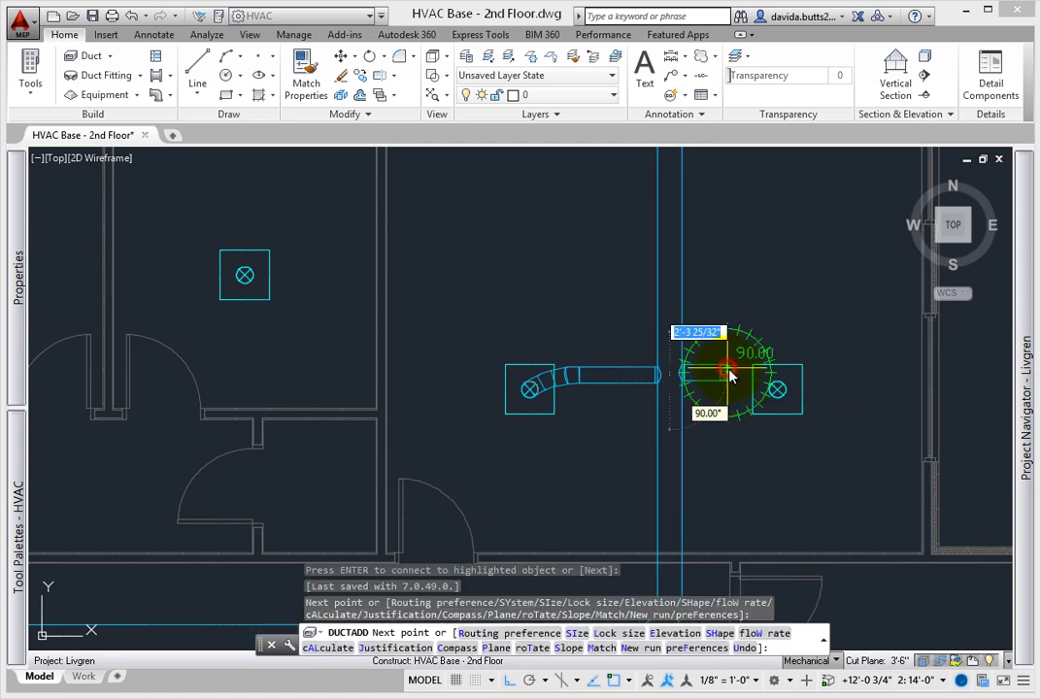